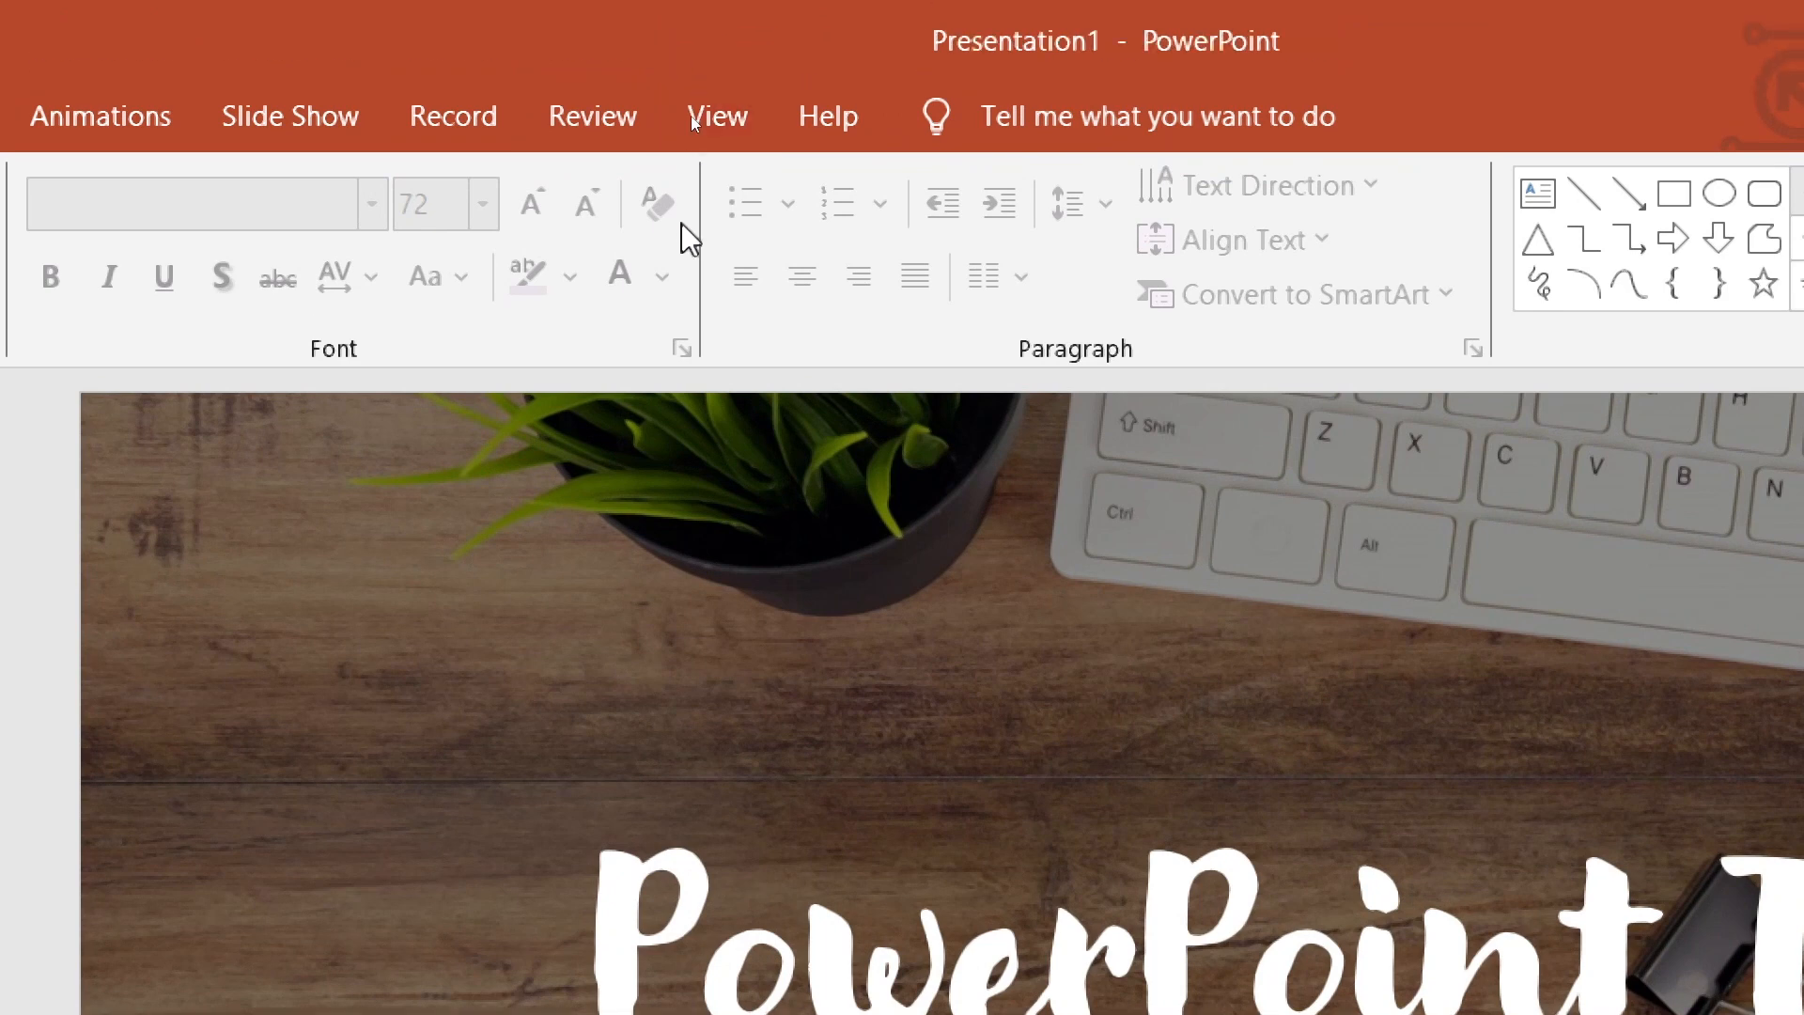
# Switch the three-slide presentation to Slide Sorter view from the View tab.
pyautogui.click(717, 114)
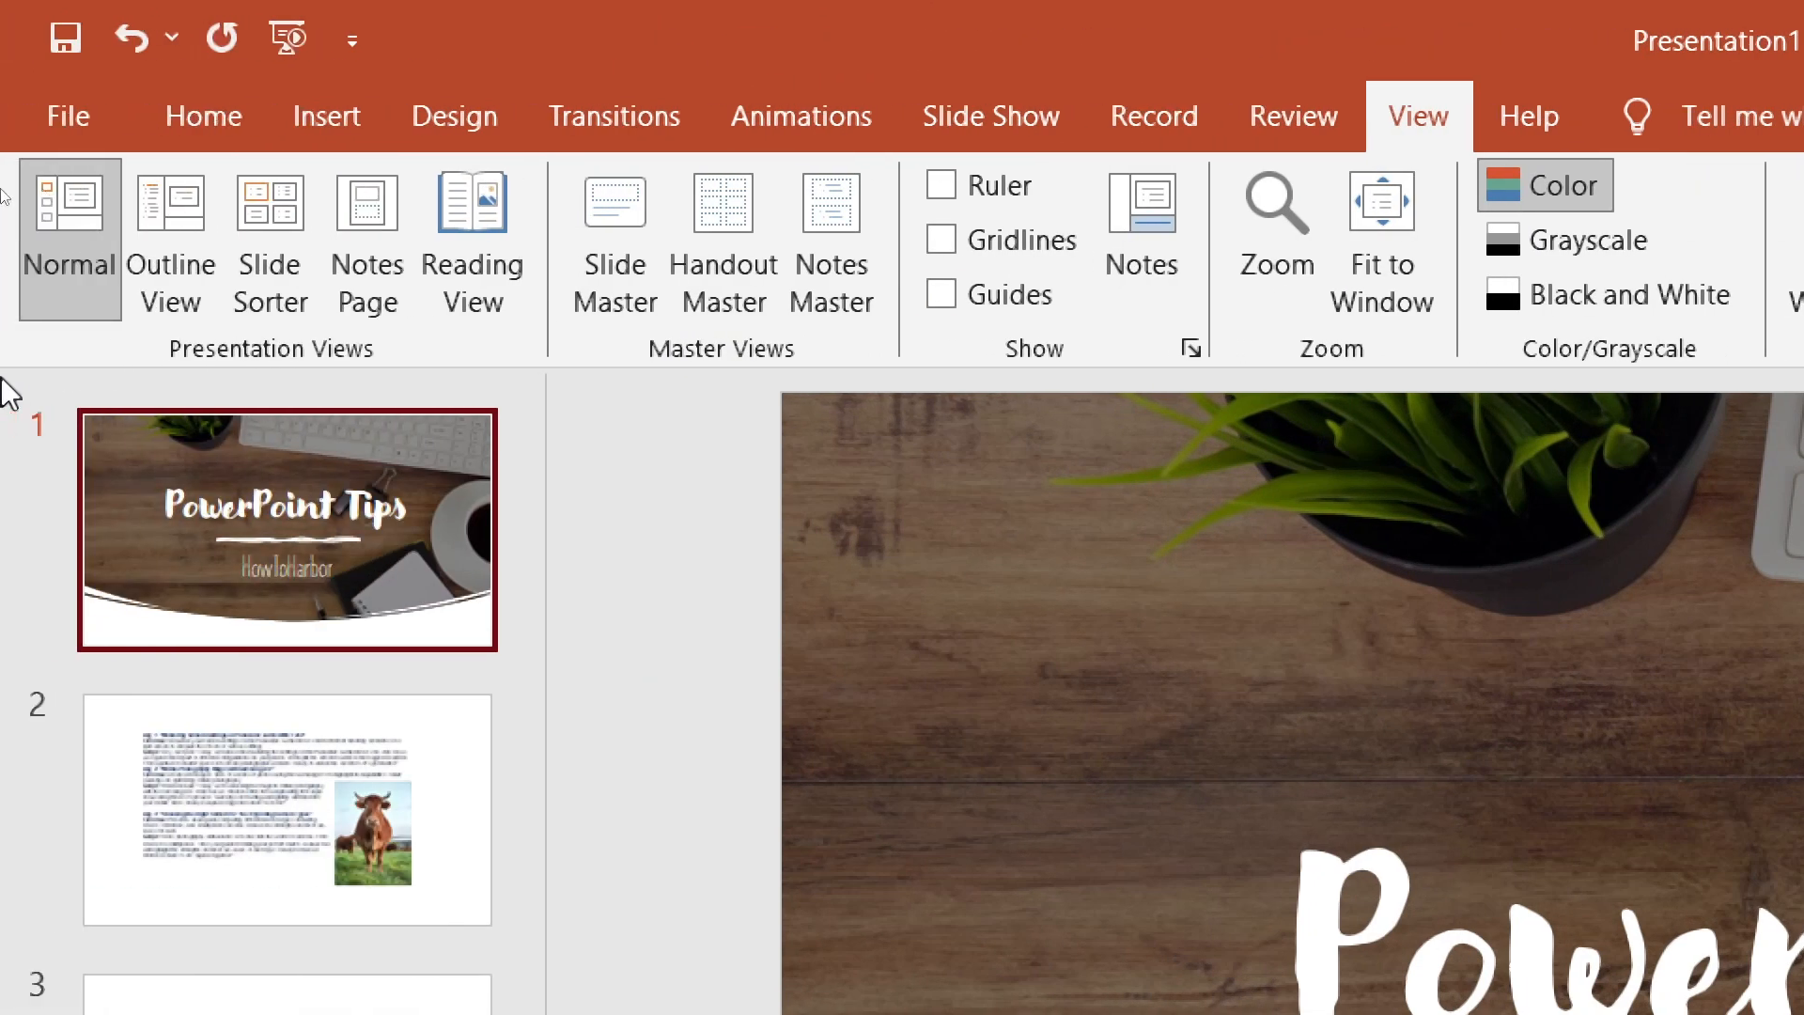
pyautogui.moveTo(170, 241)
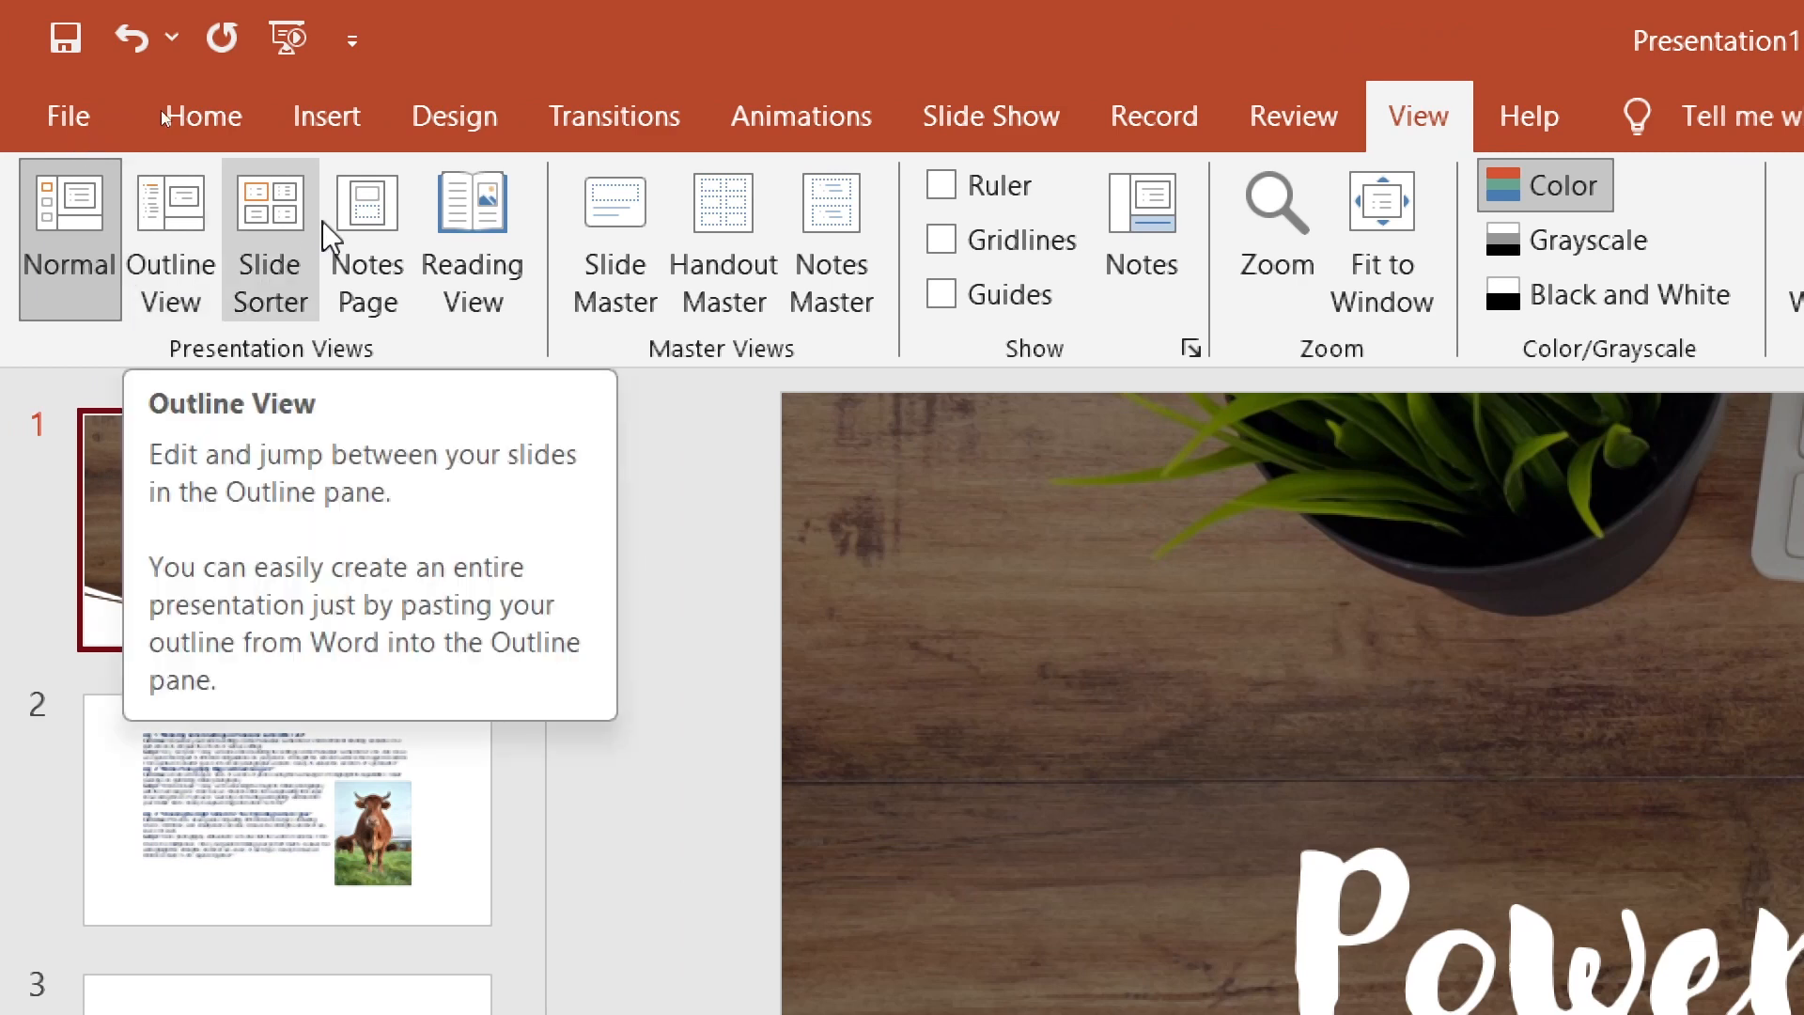
pyautogui.click(270, 242)
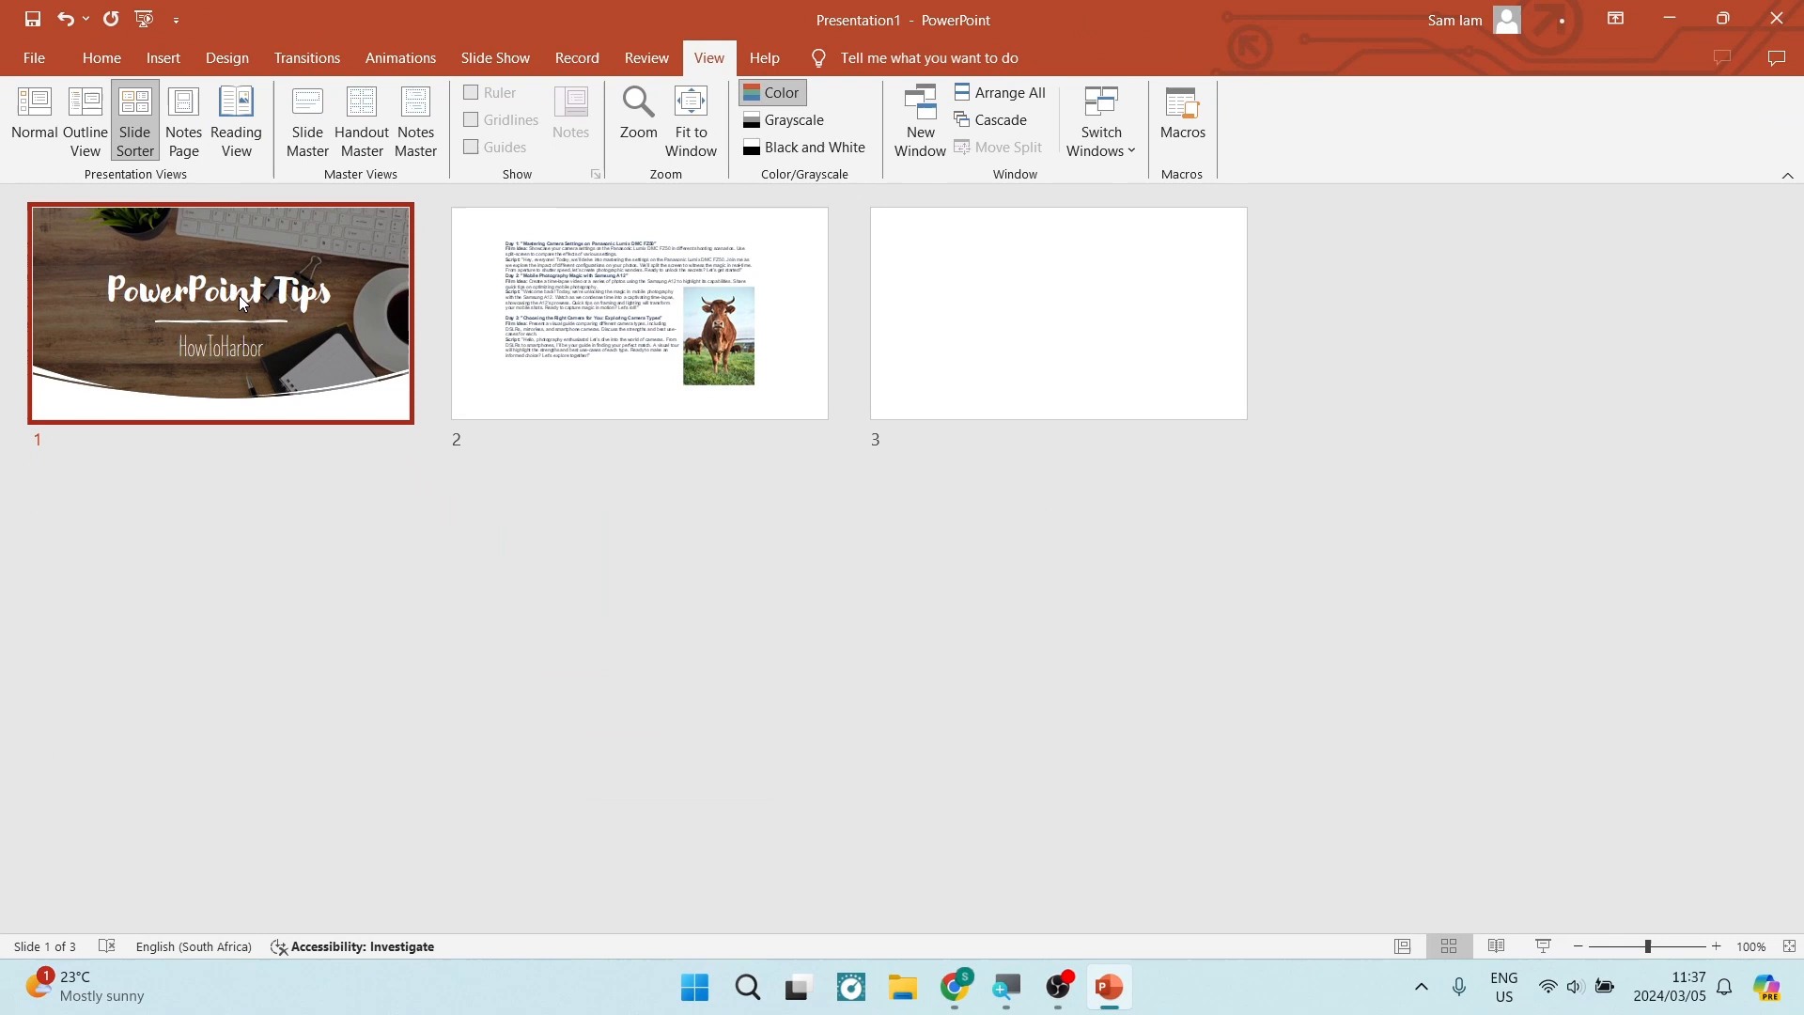
pyautogui.moveTo(323, 692)
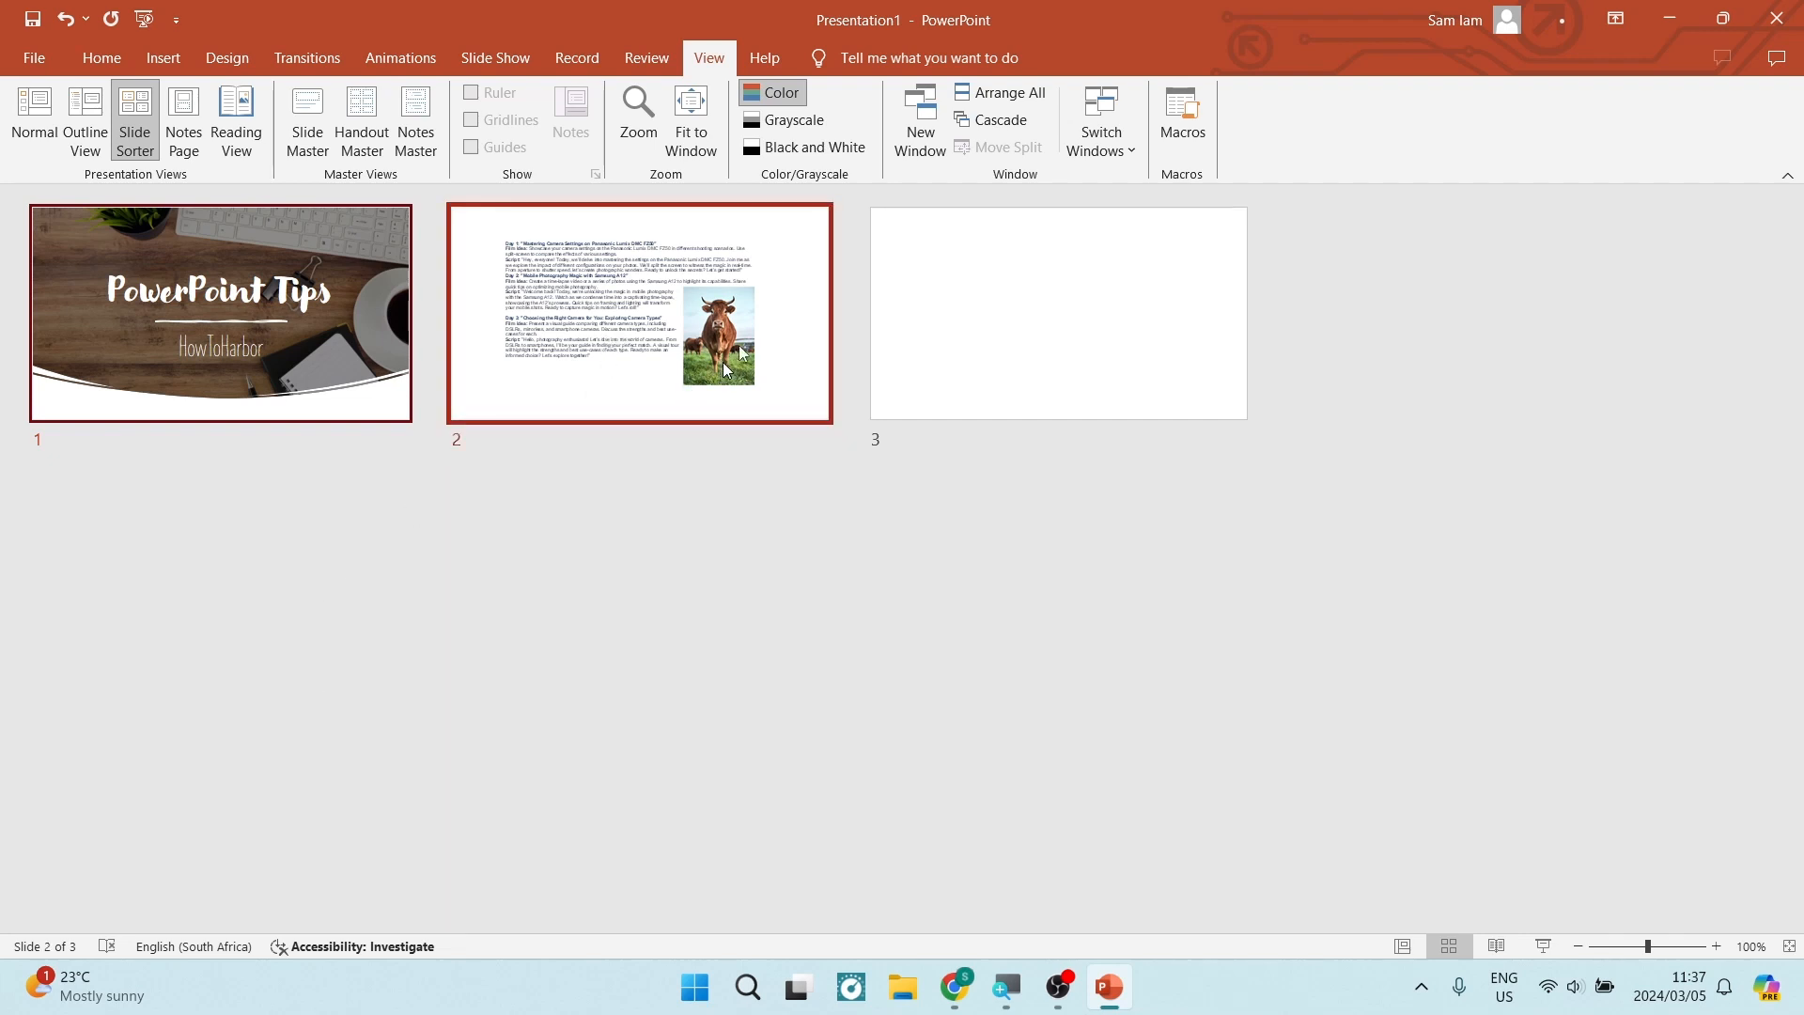
# Select the PowerPoint Tips title slide (slide 1) and copy it.
pyautogui.click(220, 313)
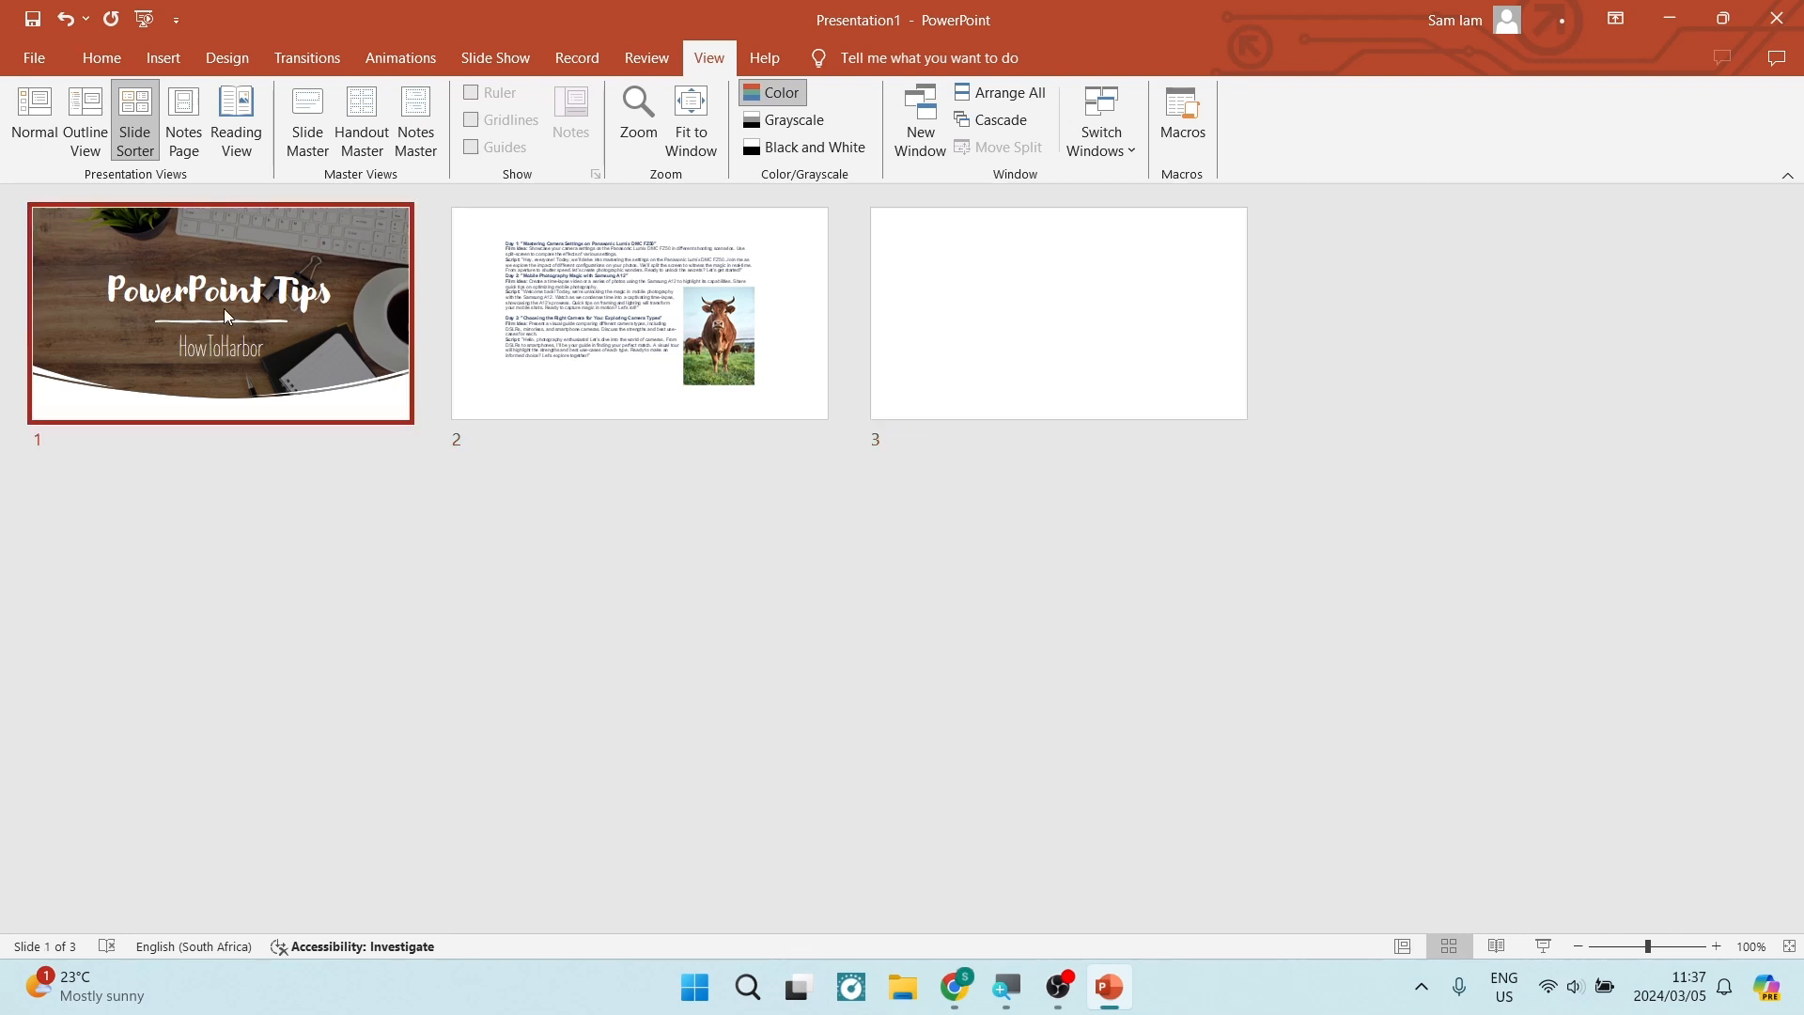
pyautogui.rightClick(224, 317)
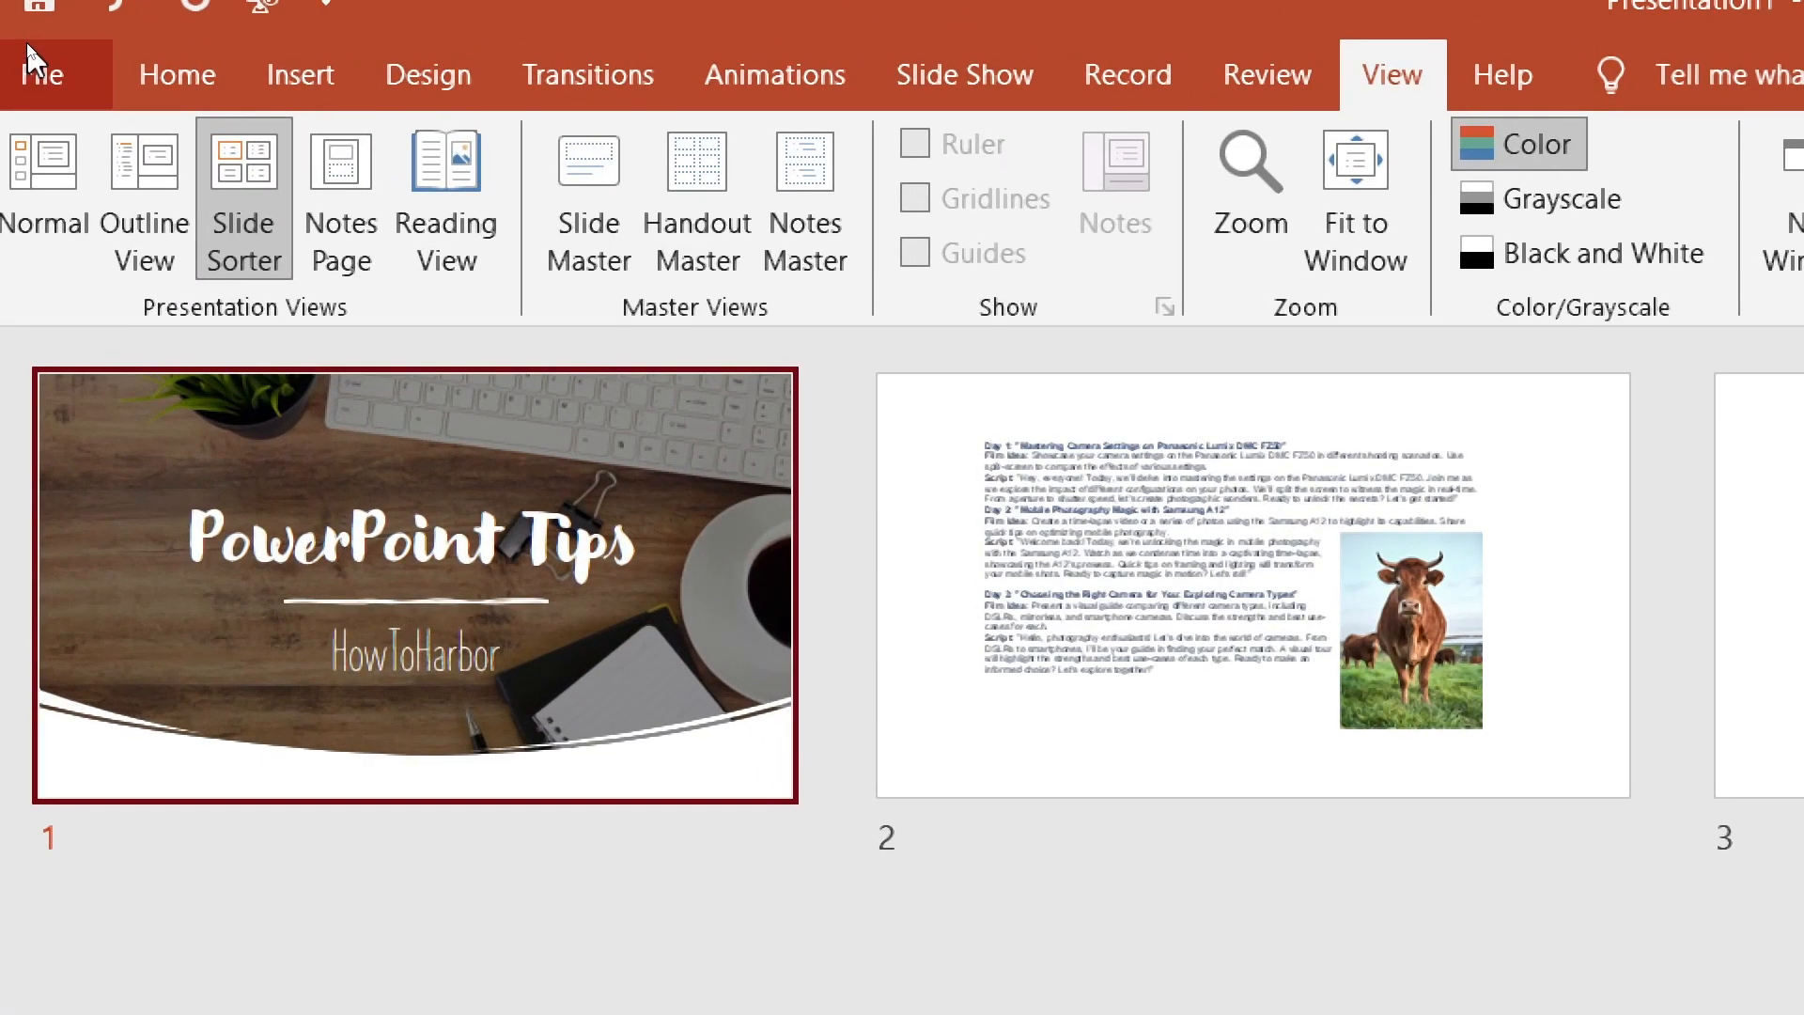
# Create a new Blank Presentation (Presentation3) from File > New.
pyautogui.click(44, 73)
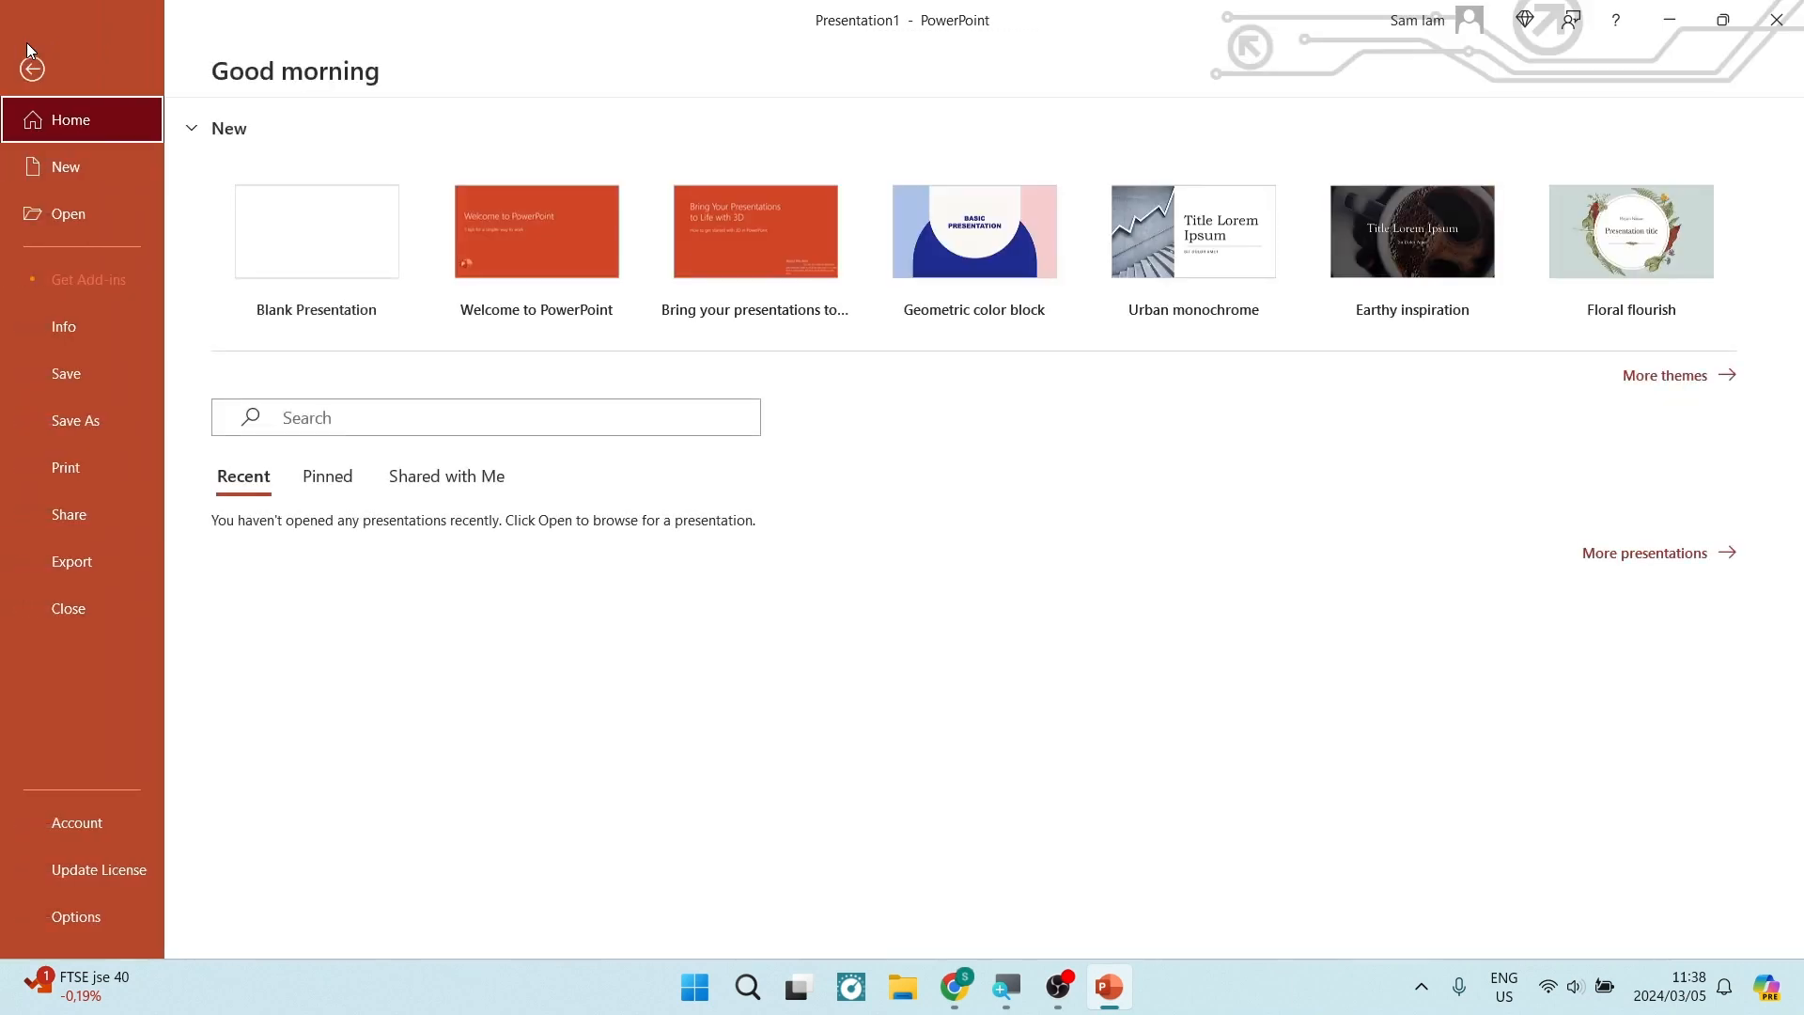
pyautogui.moveTo(66, 167)
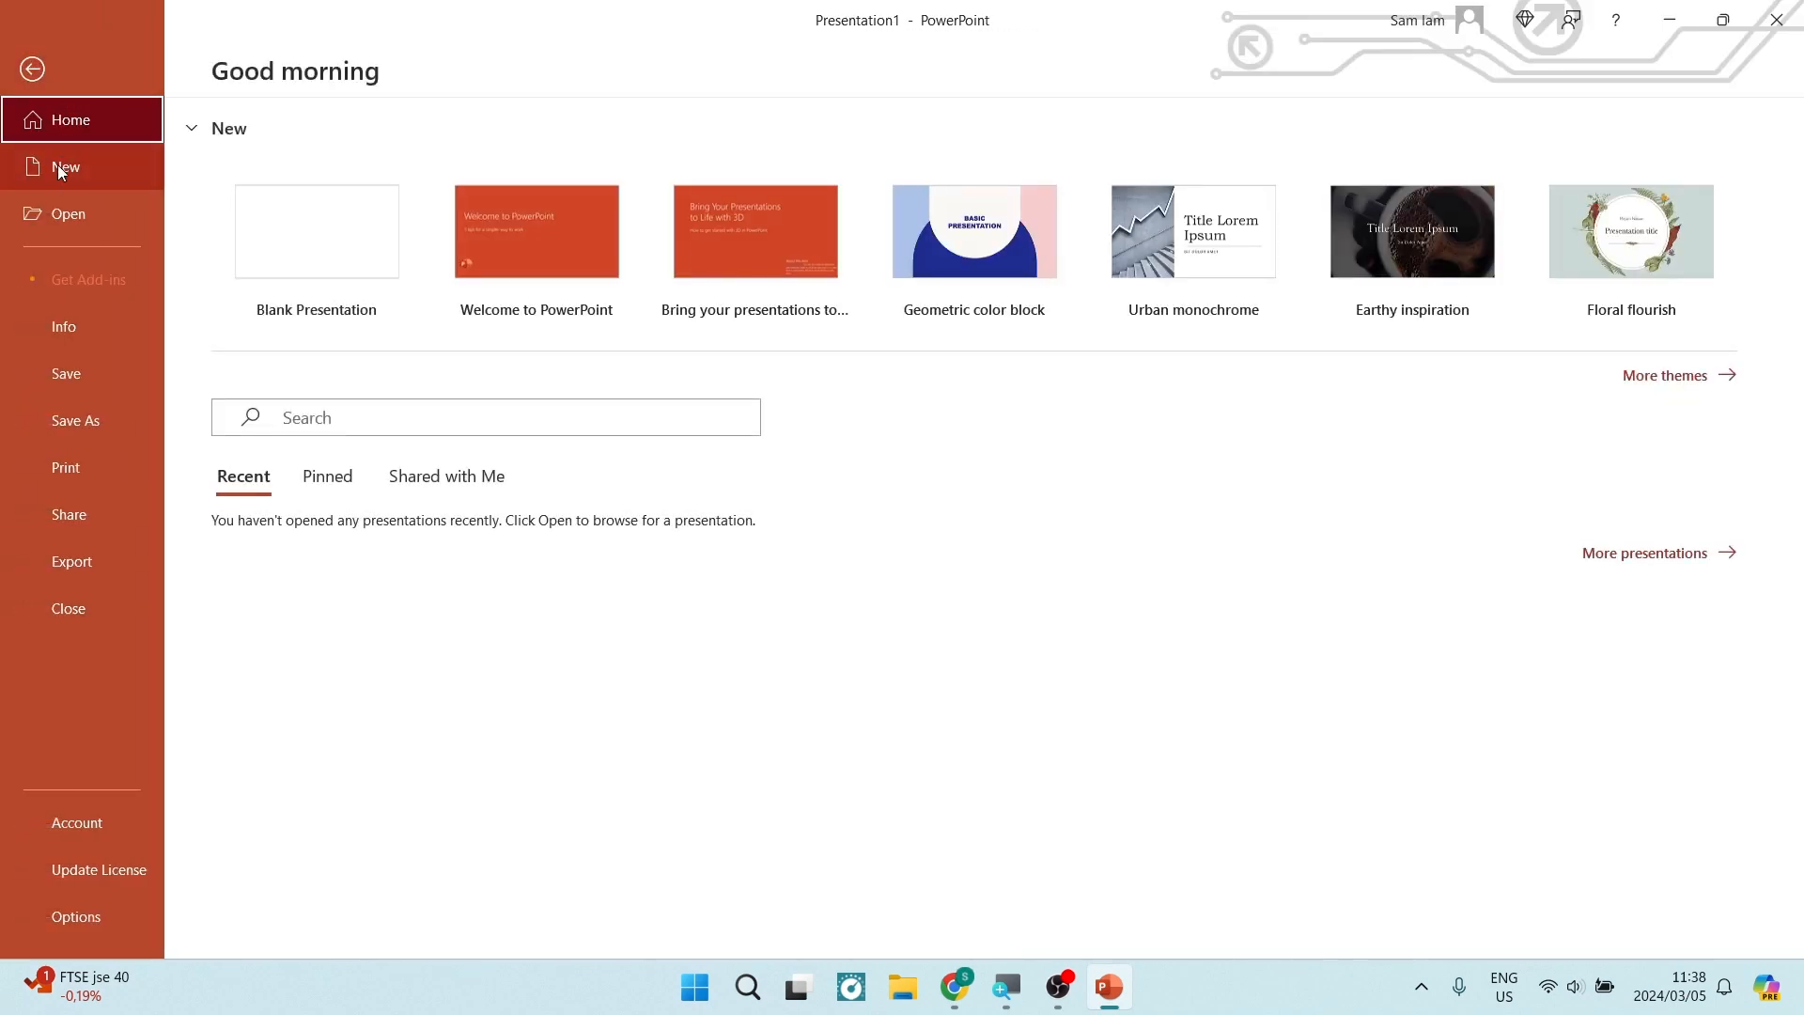
pyautogui.click(65, 167)
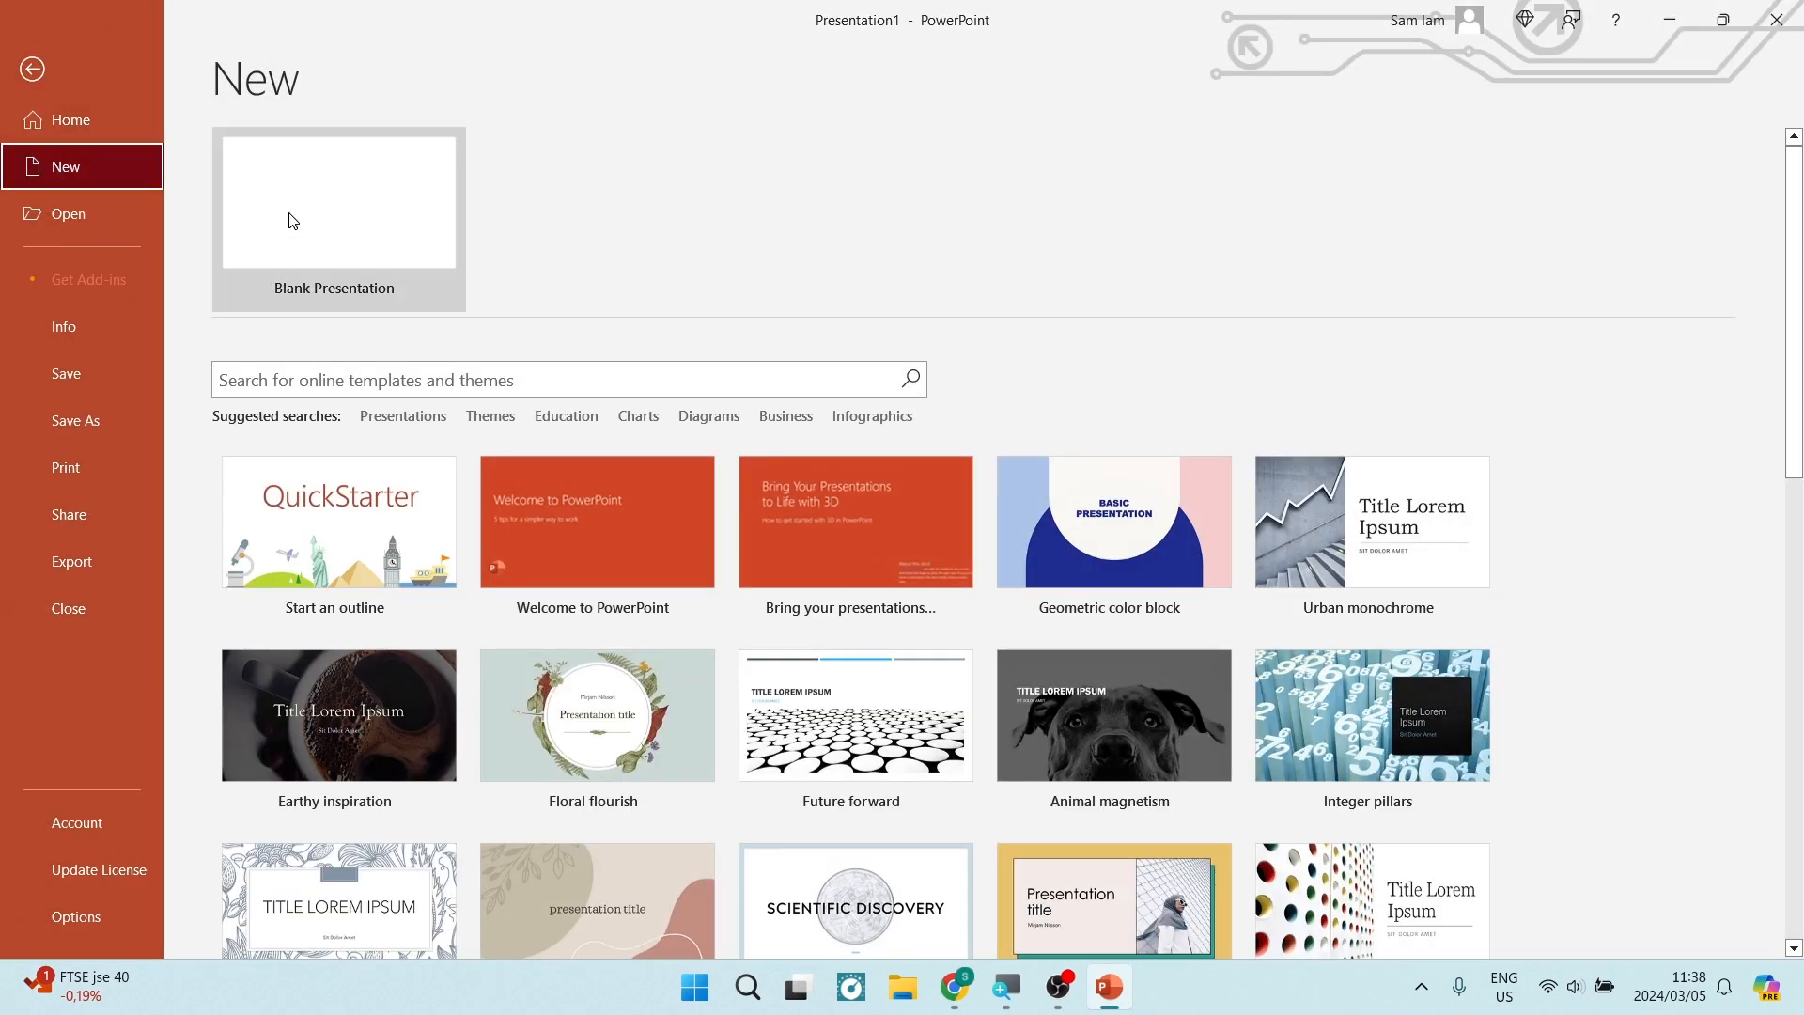
pyautogui.click(338, 201)
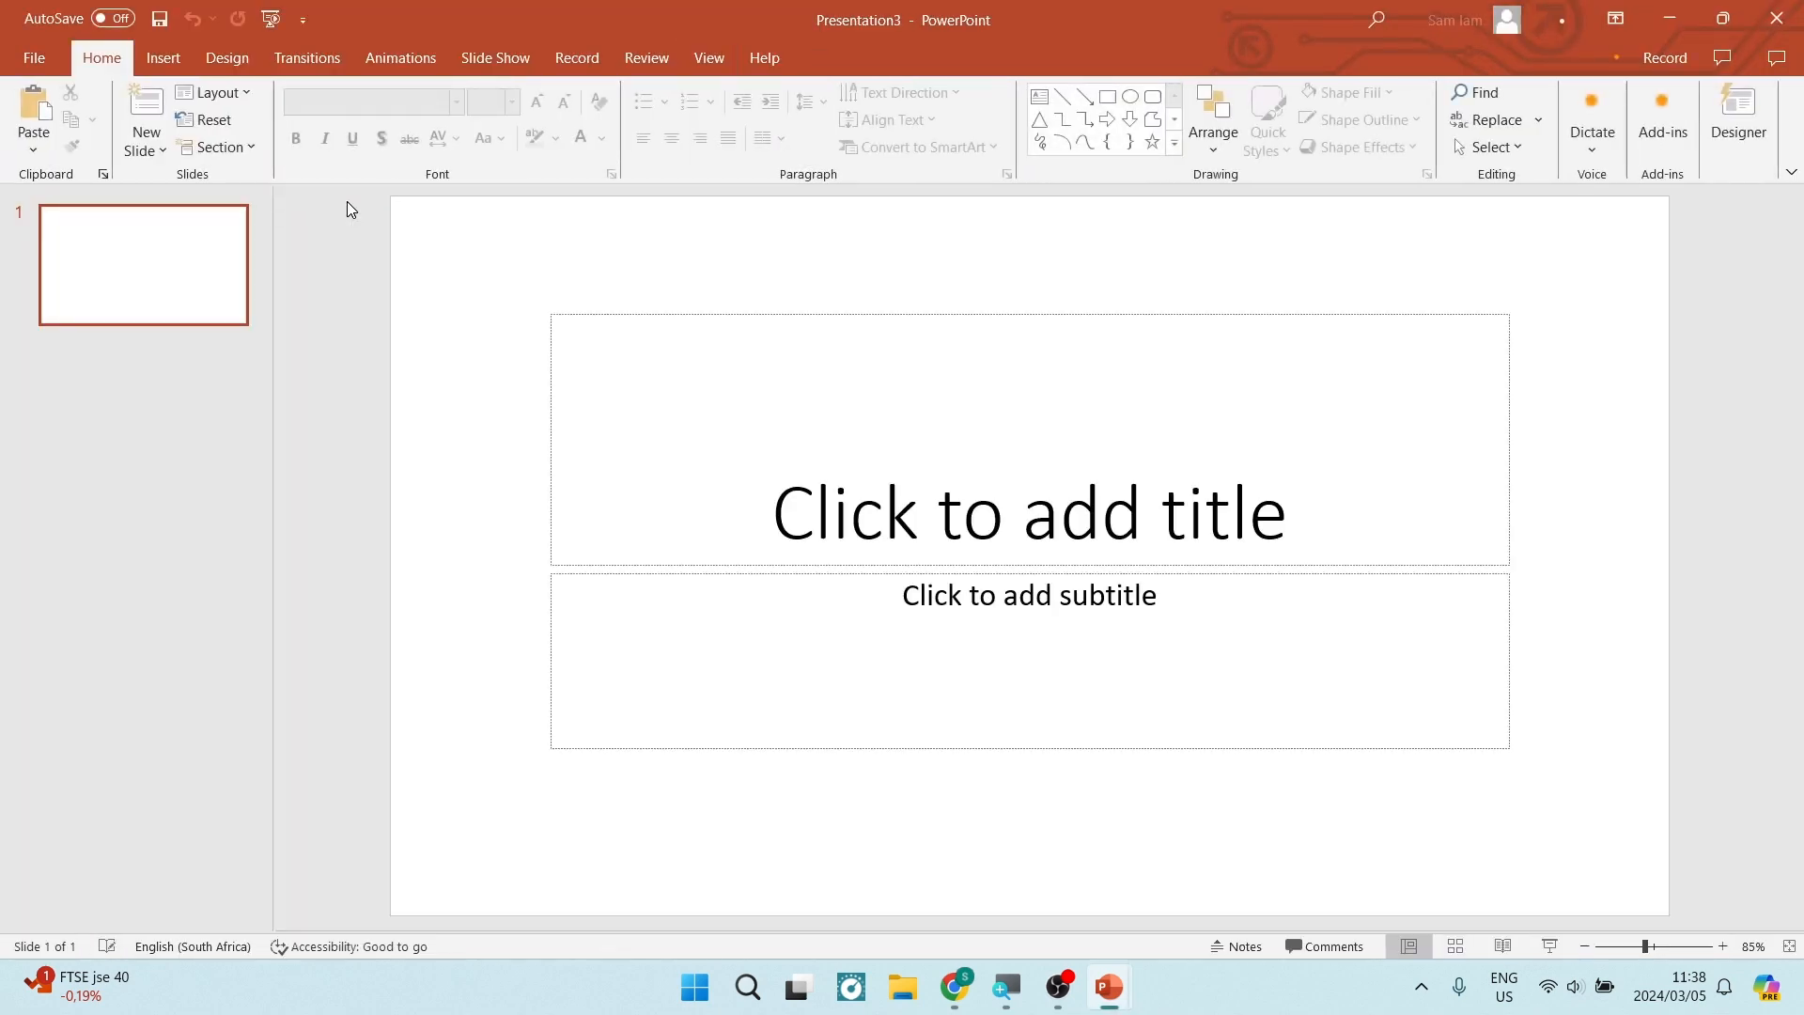
# Close the Designer pane in Presentation3 and show the View tab.
pyautogui.click(1738, 119)
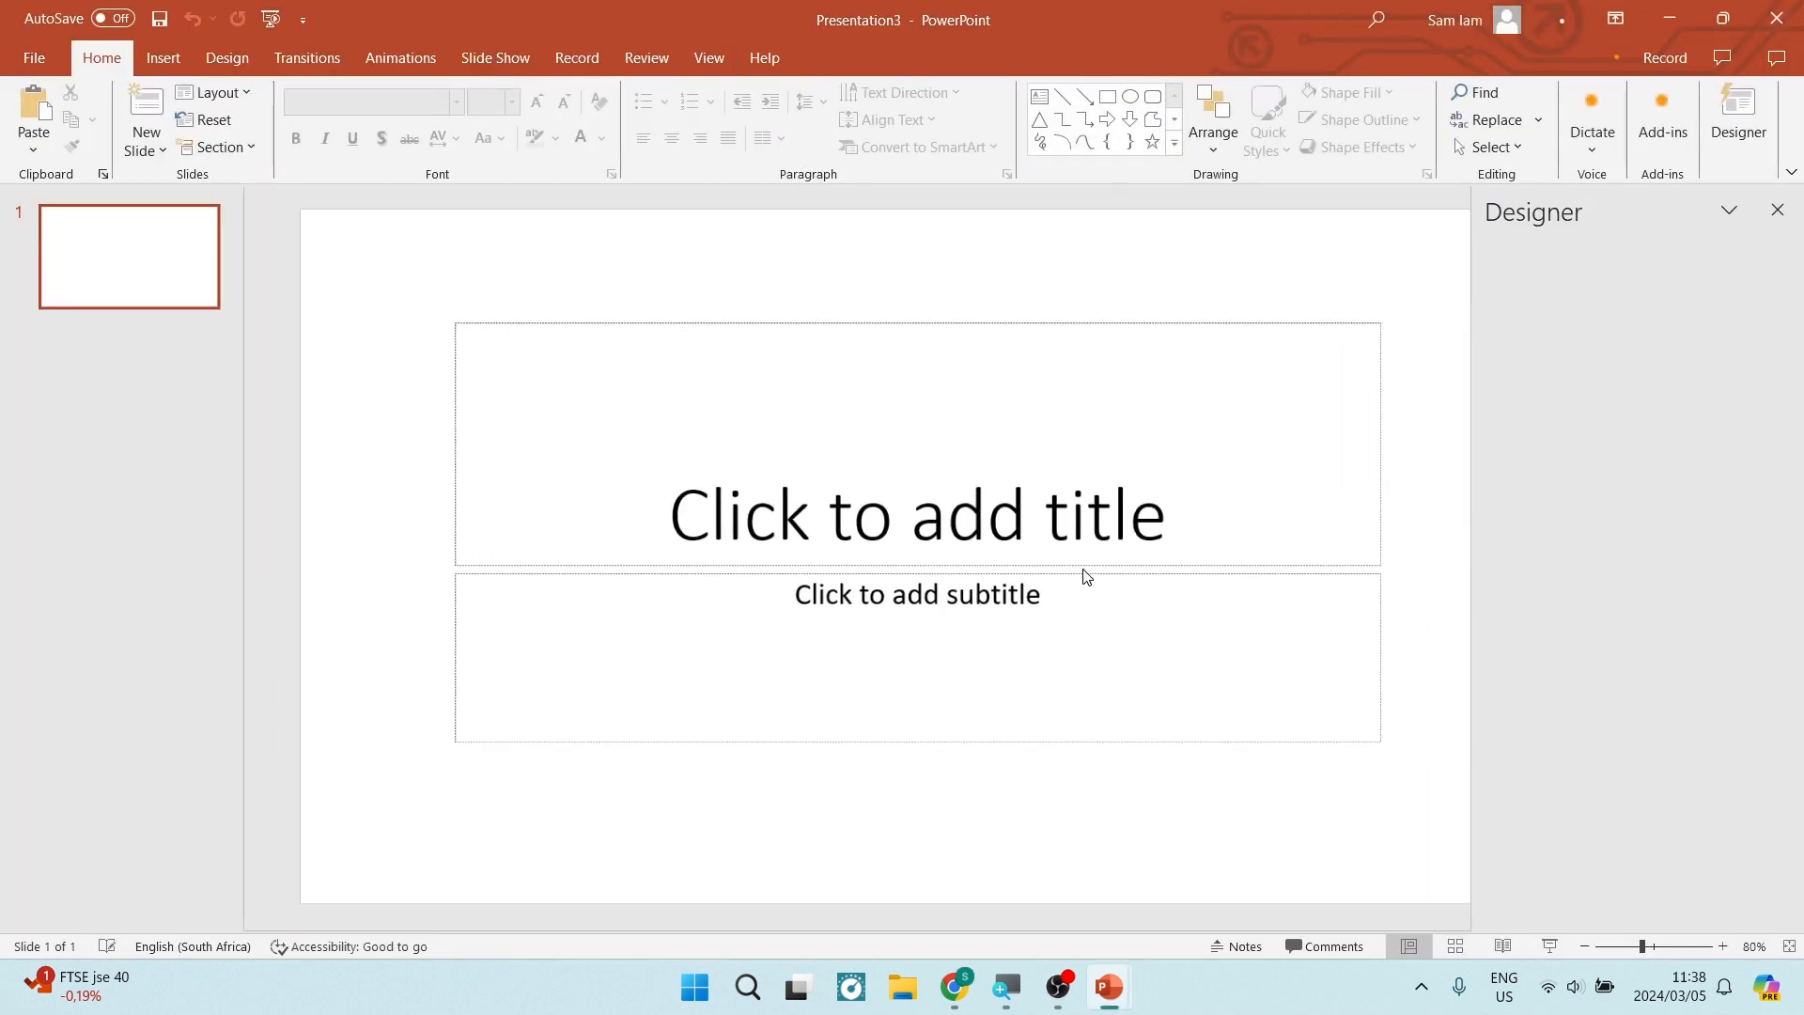
pyautogui.click(1775, 209)
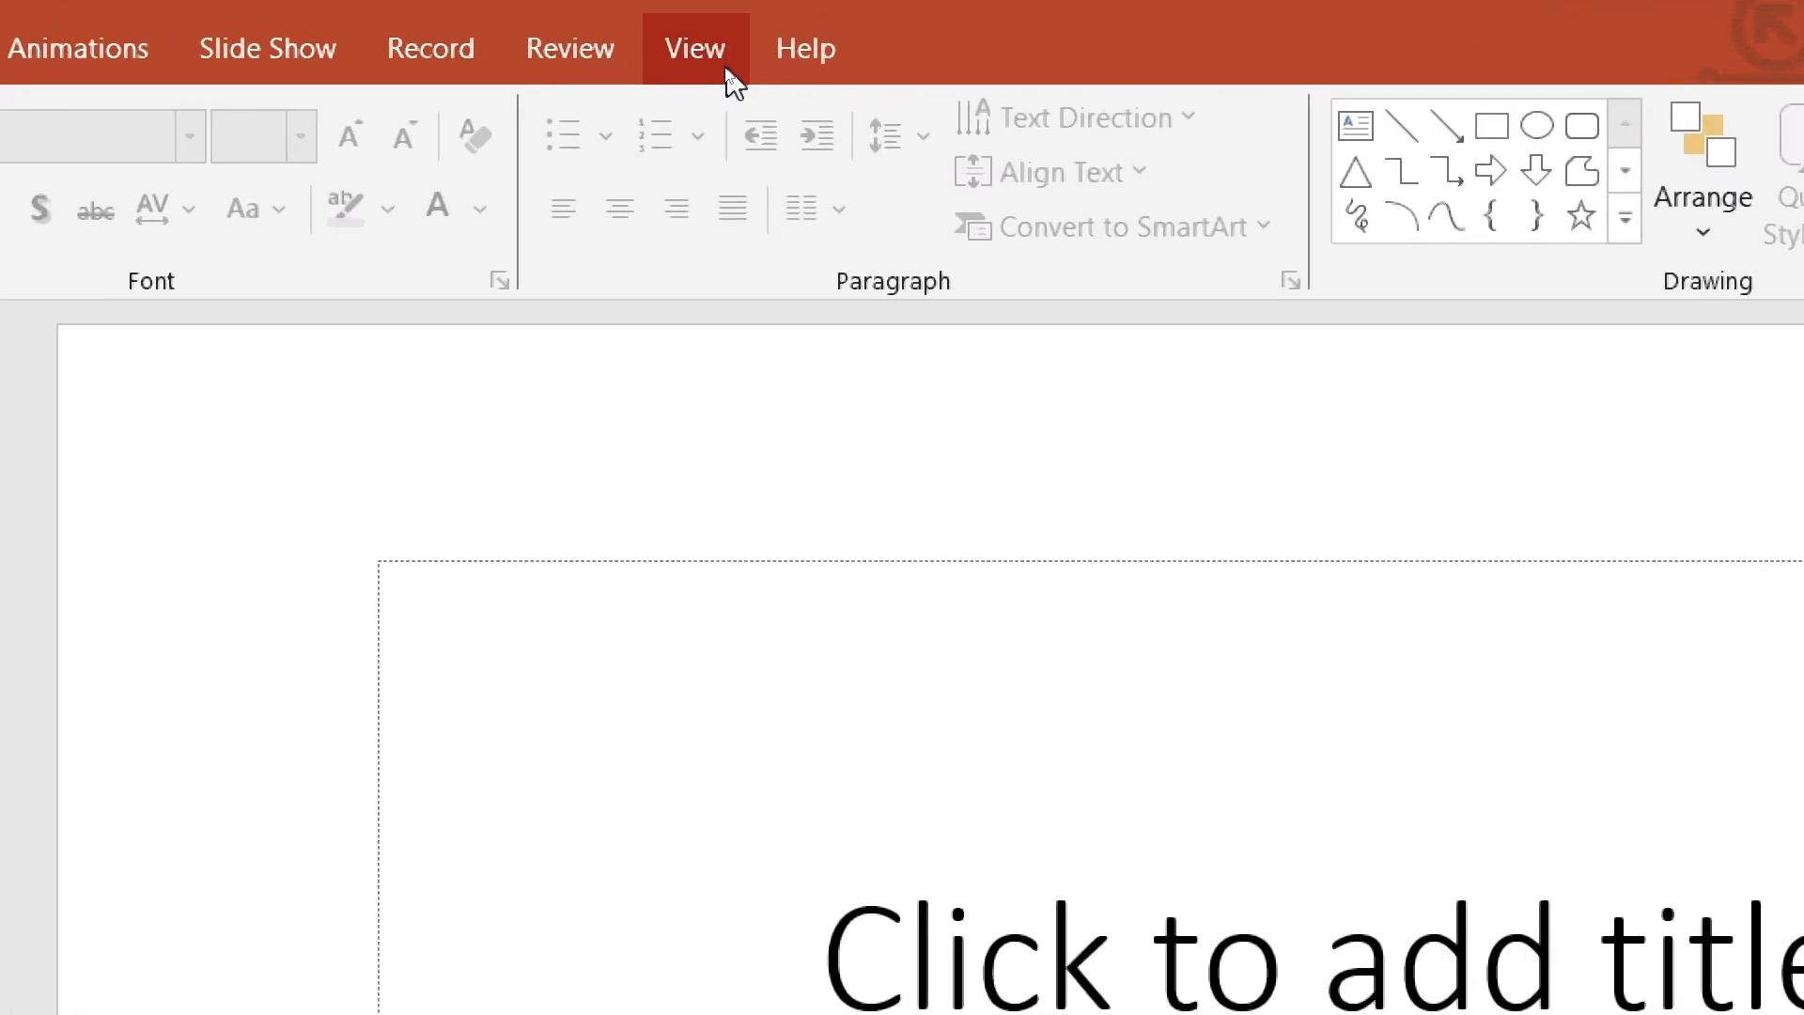
pyautogui.click(693, 47)
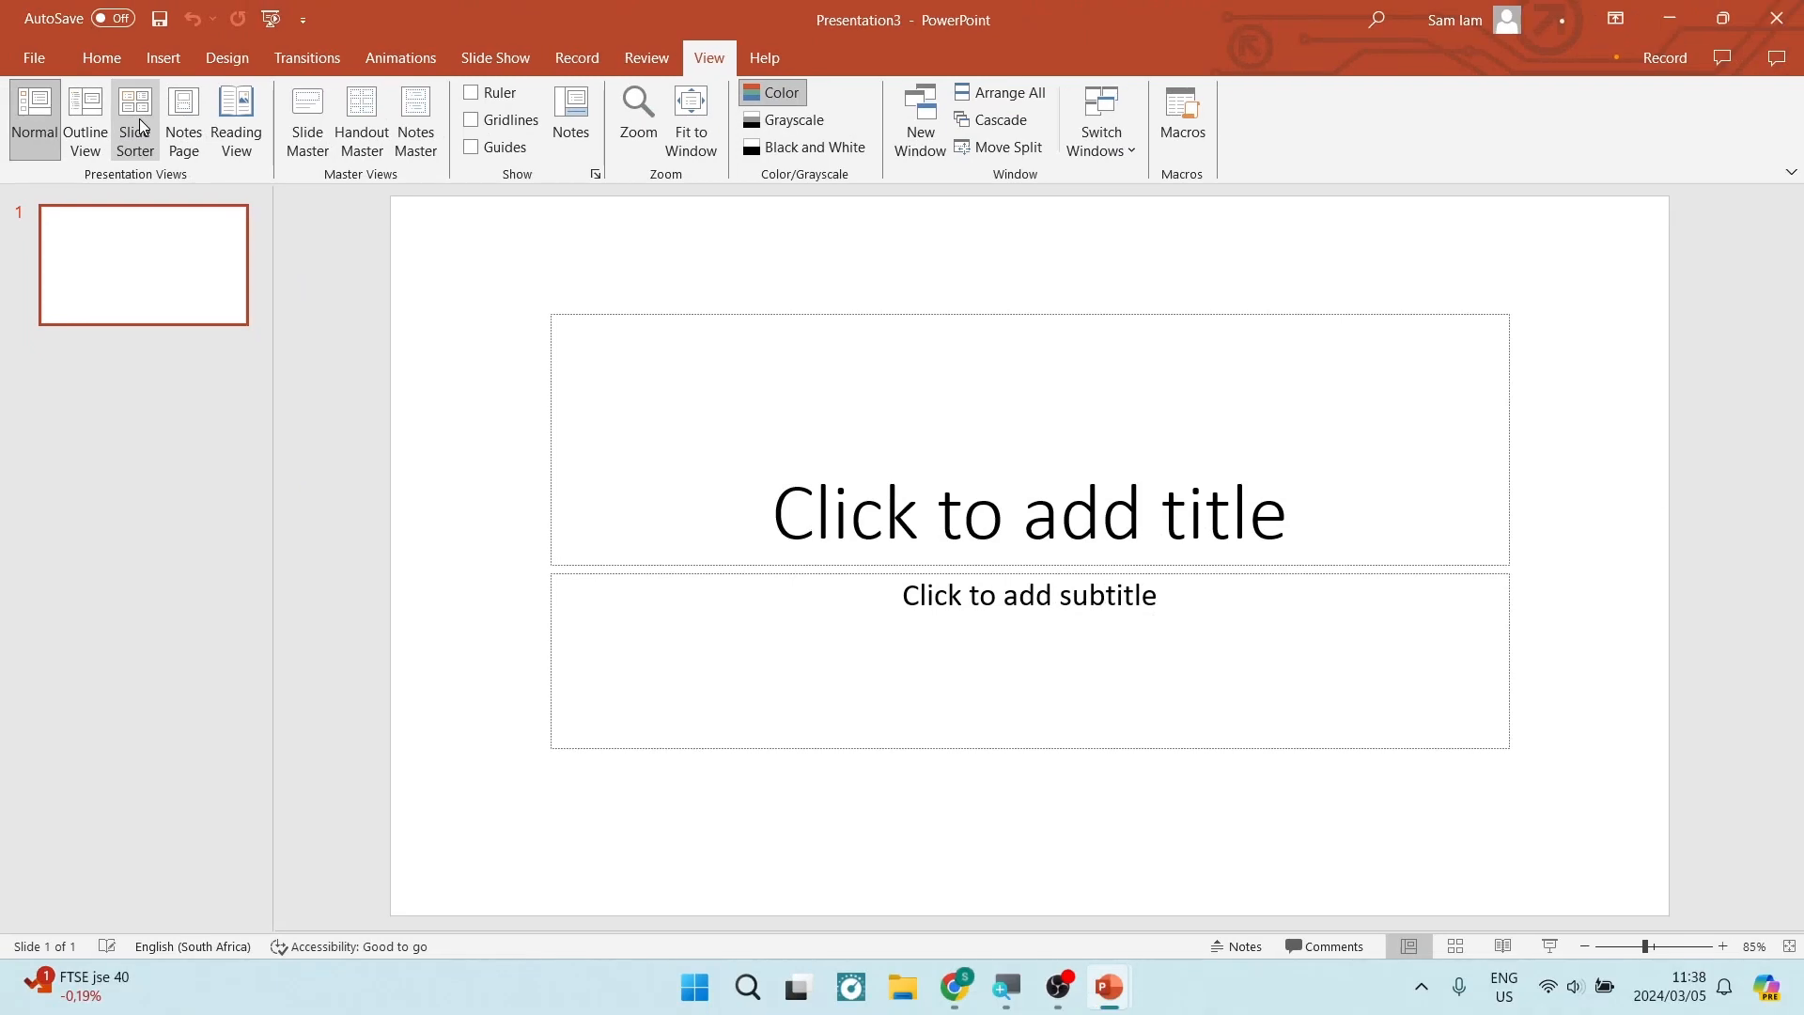
# In Slide Sorter, paste the PowerPoint Tips slide after slide 1 using Destination Theme.
pyautogui.click(134, 120)
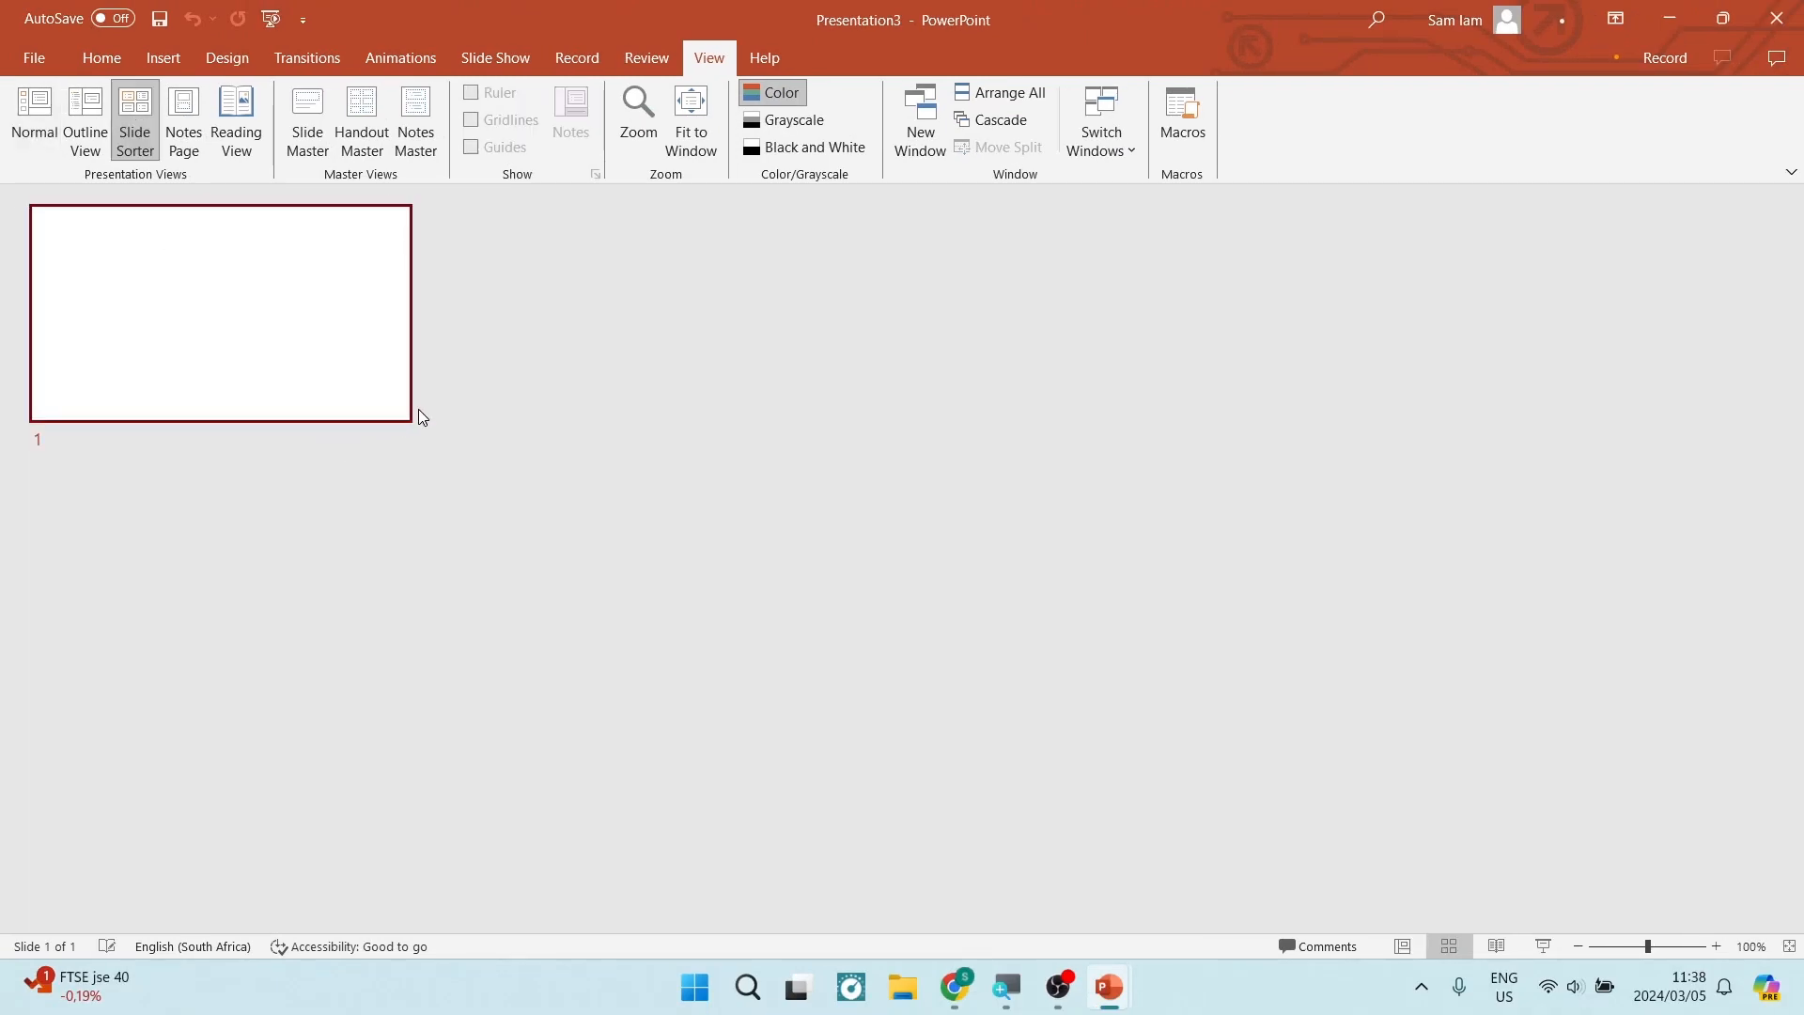
pyautogui.moveTo(509, 405)
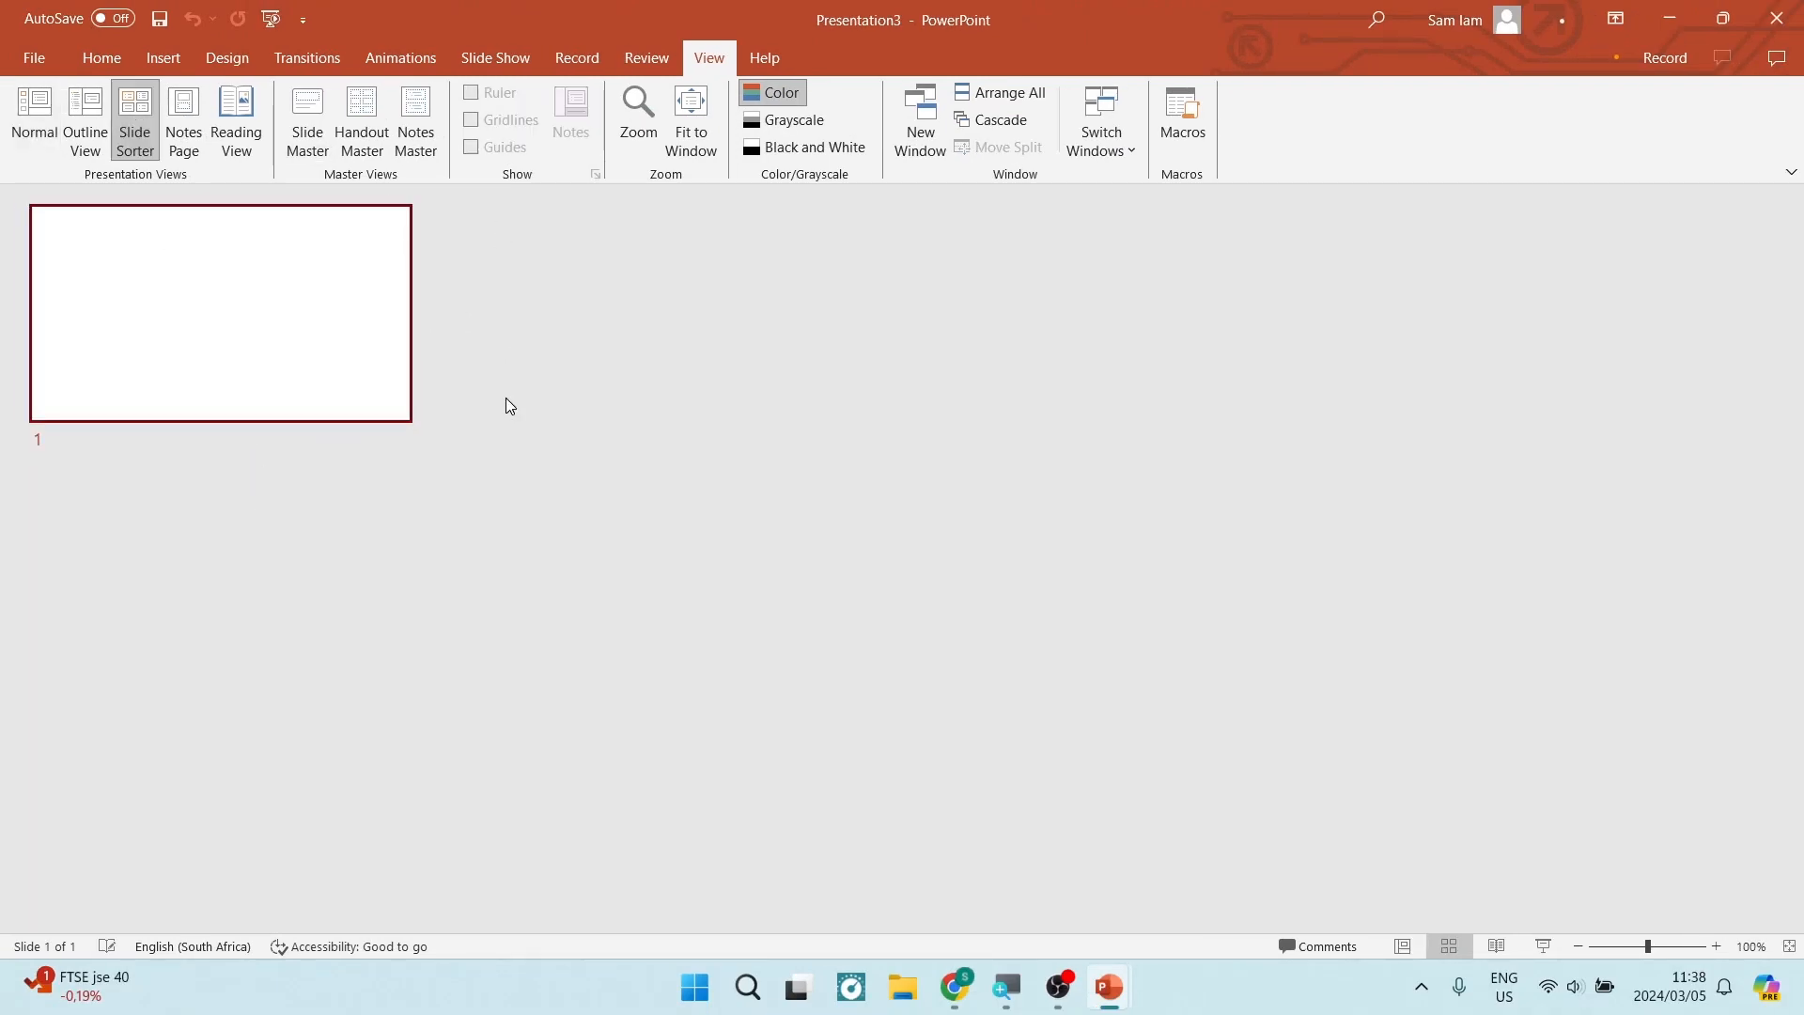
pyautogui.moveTo(495, 328)
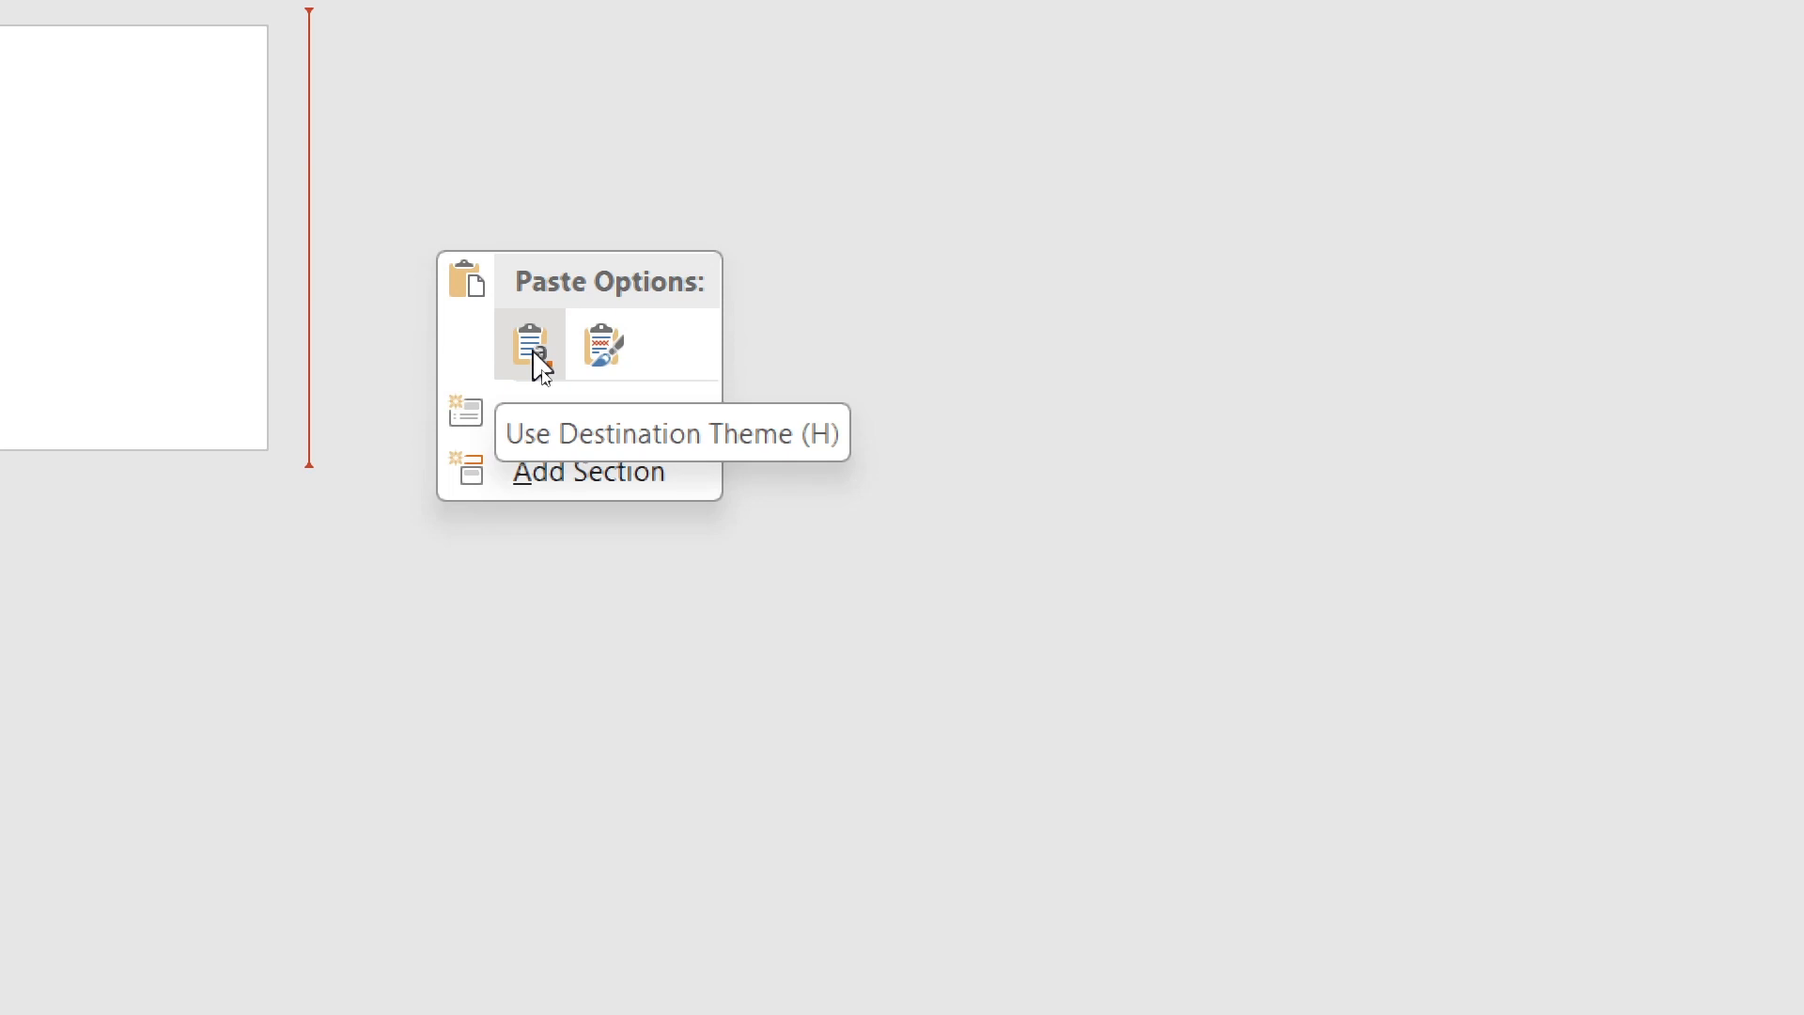
pyautogui.click(530, 345)
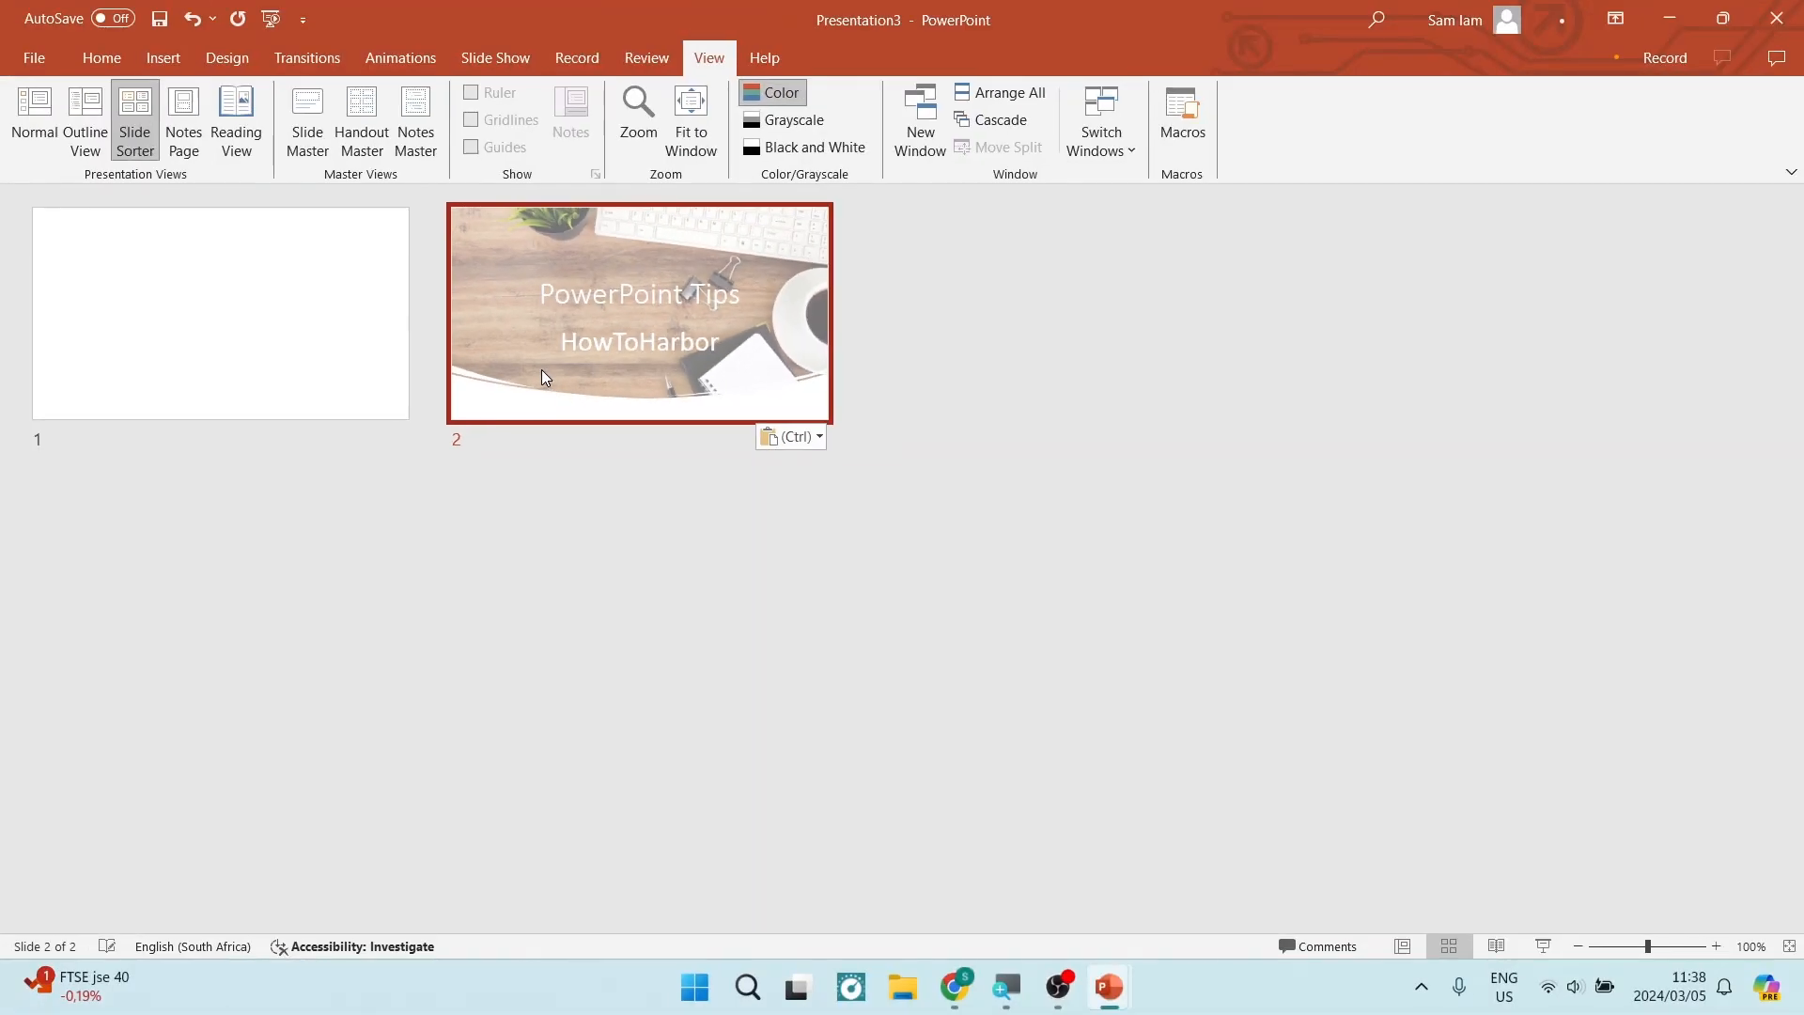
pyautogui.moveTo(906, 442)
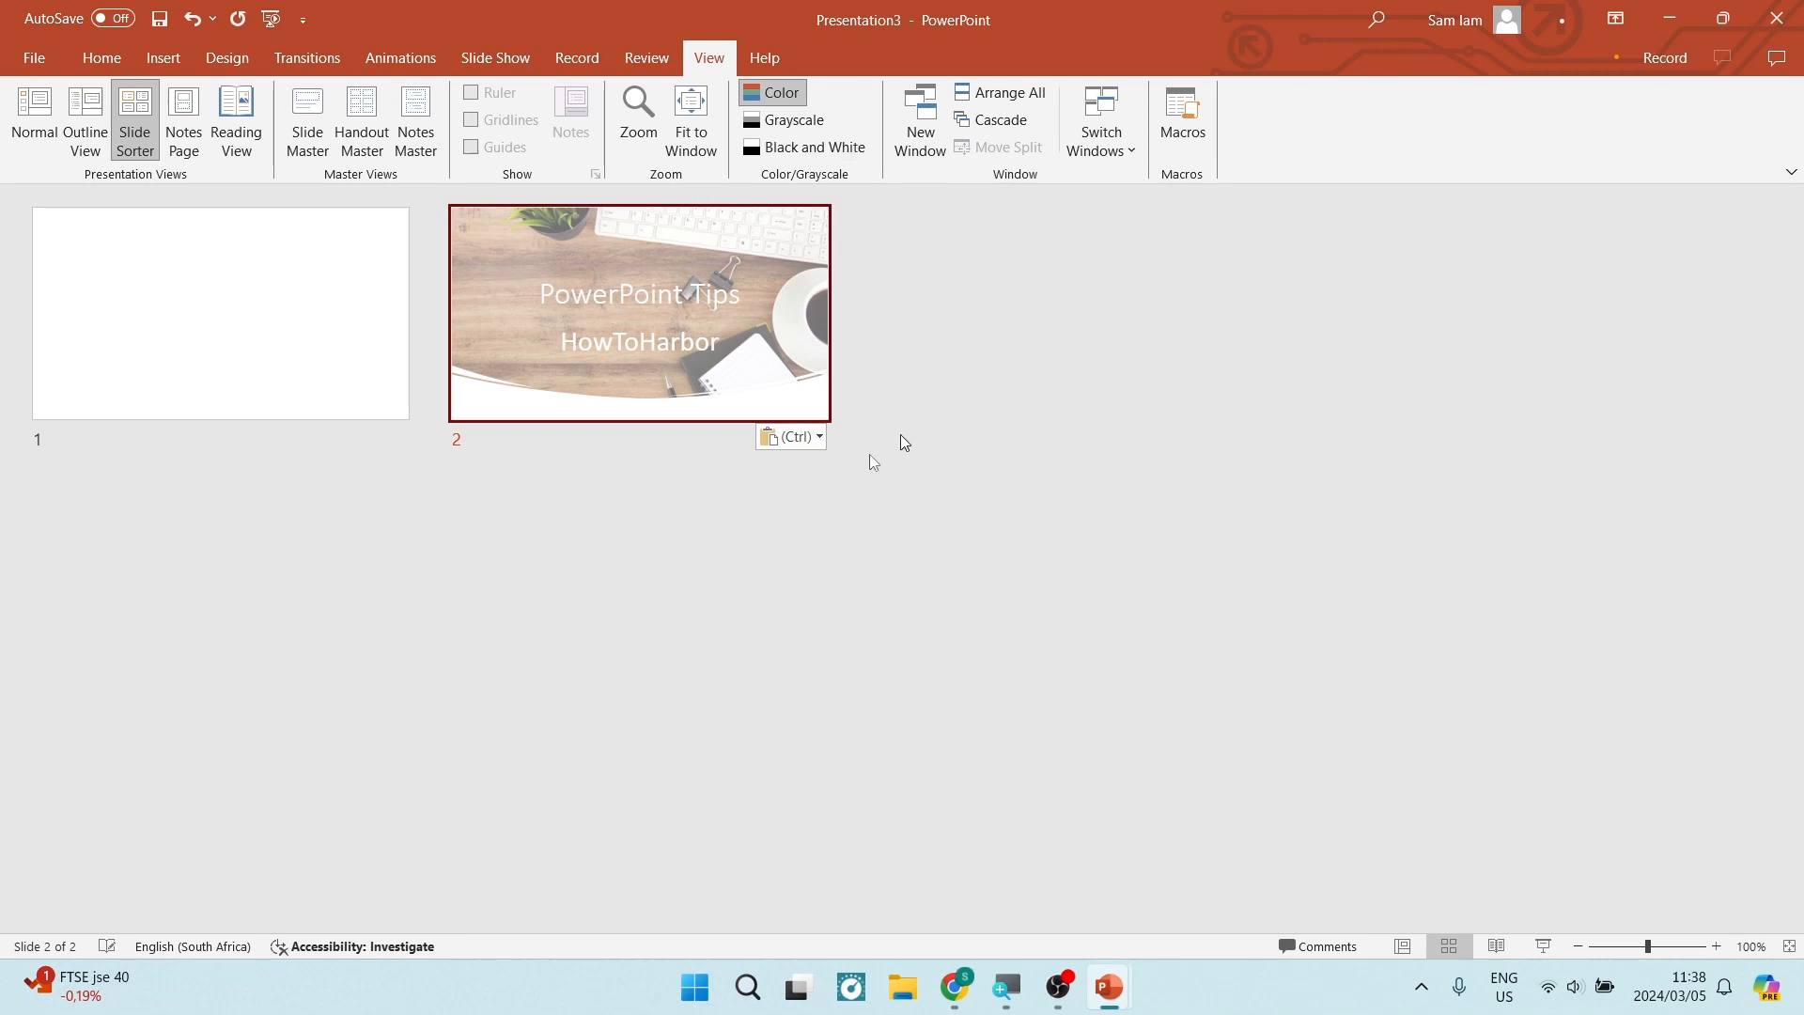
pyautogui.moveTo(921, 348)
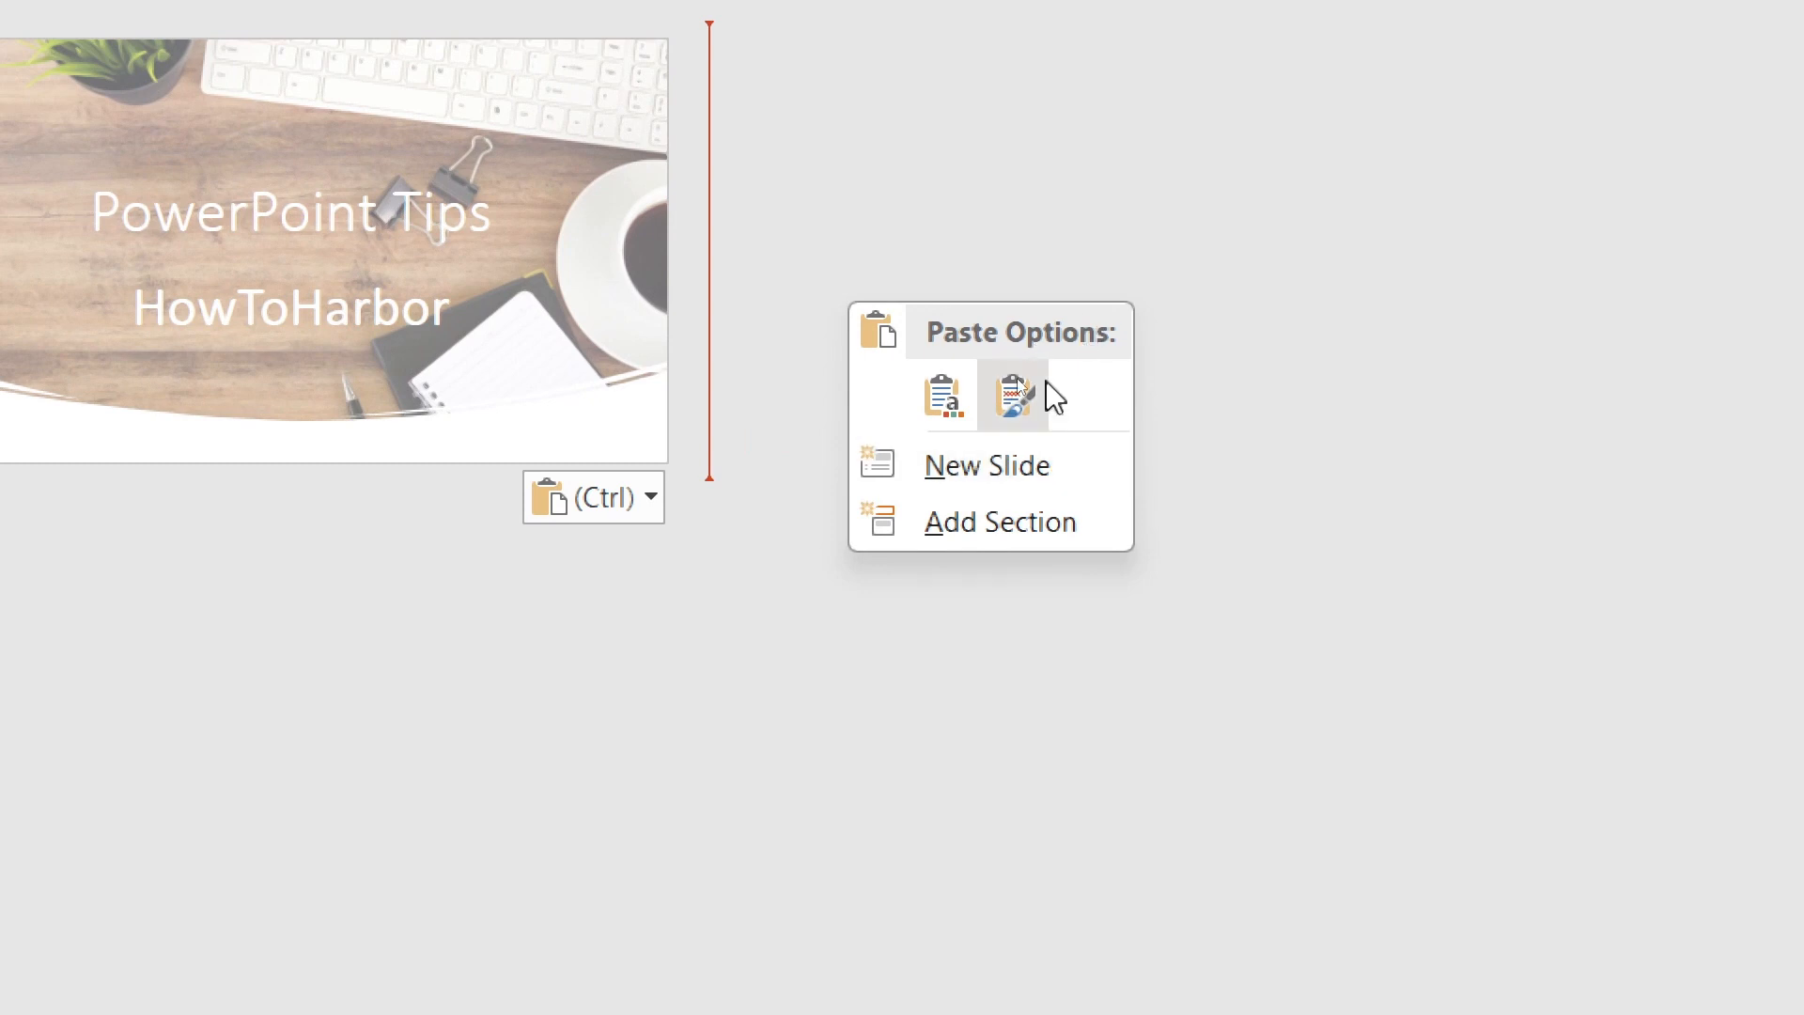
# Paste the title slide again as slide 3 with Keep Source Formatting, then return to Normal view.
pyautogui.click(1013, 395)
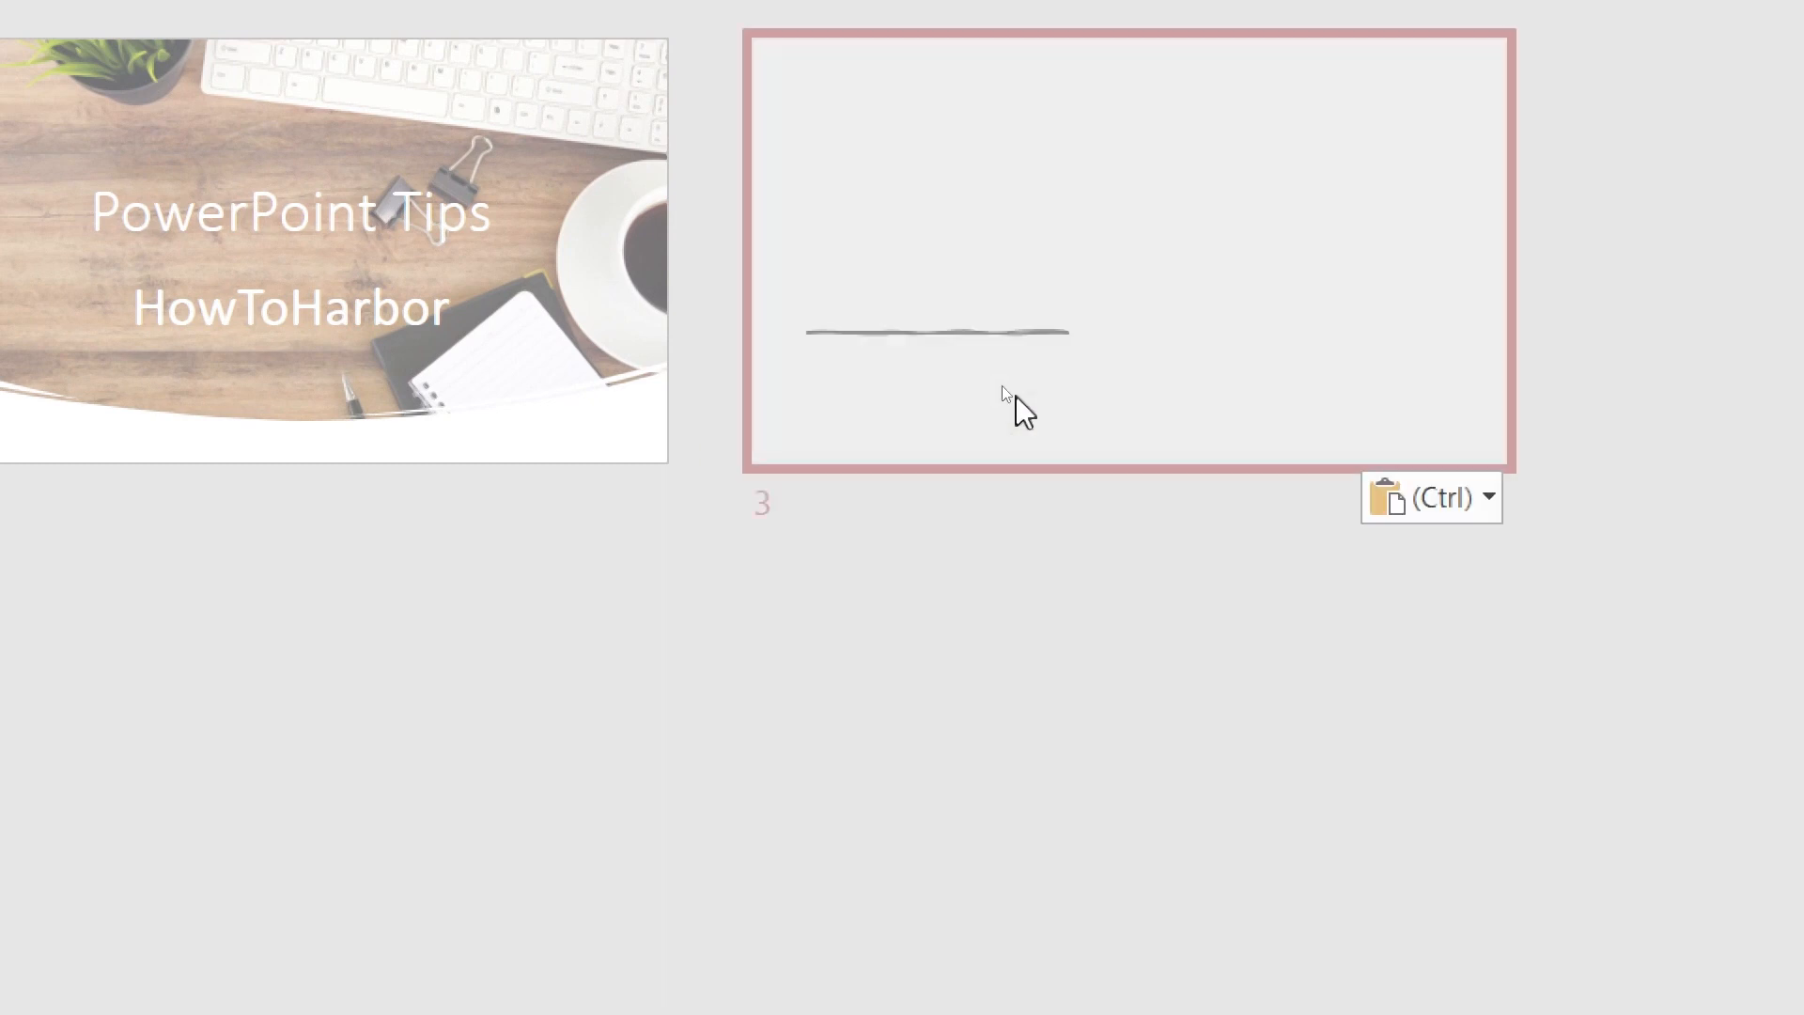
pyautogui.click(134, 119)
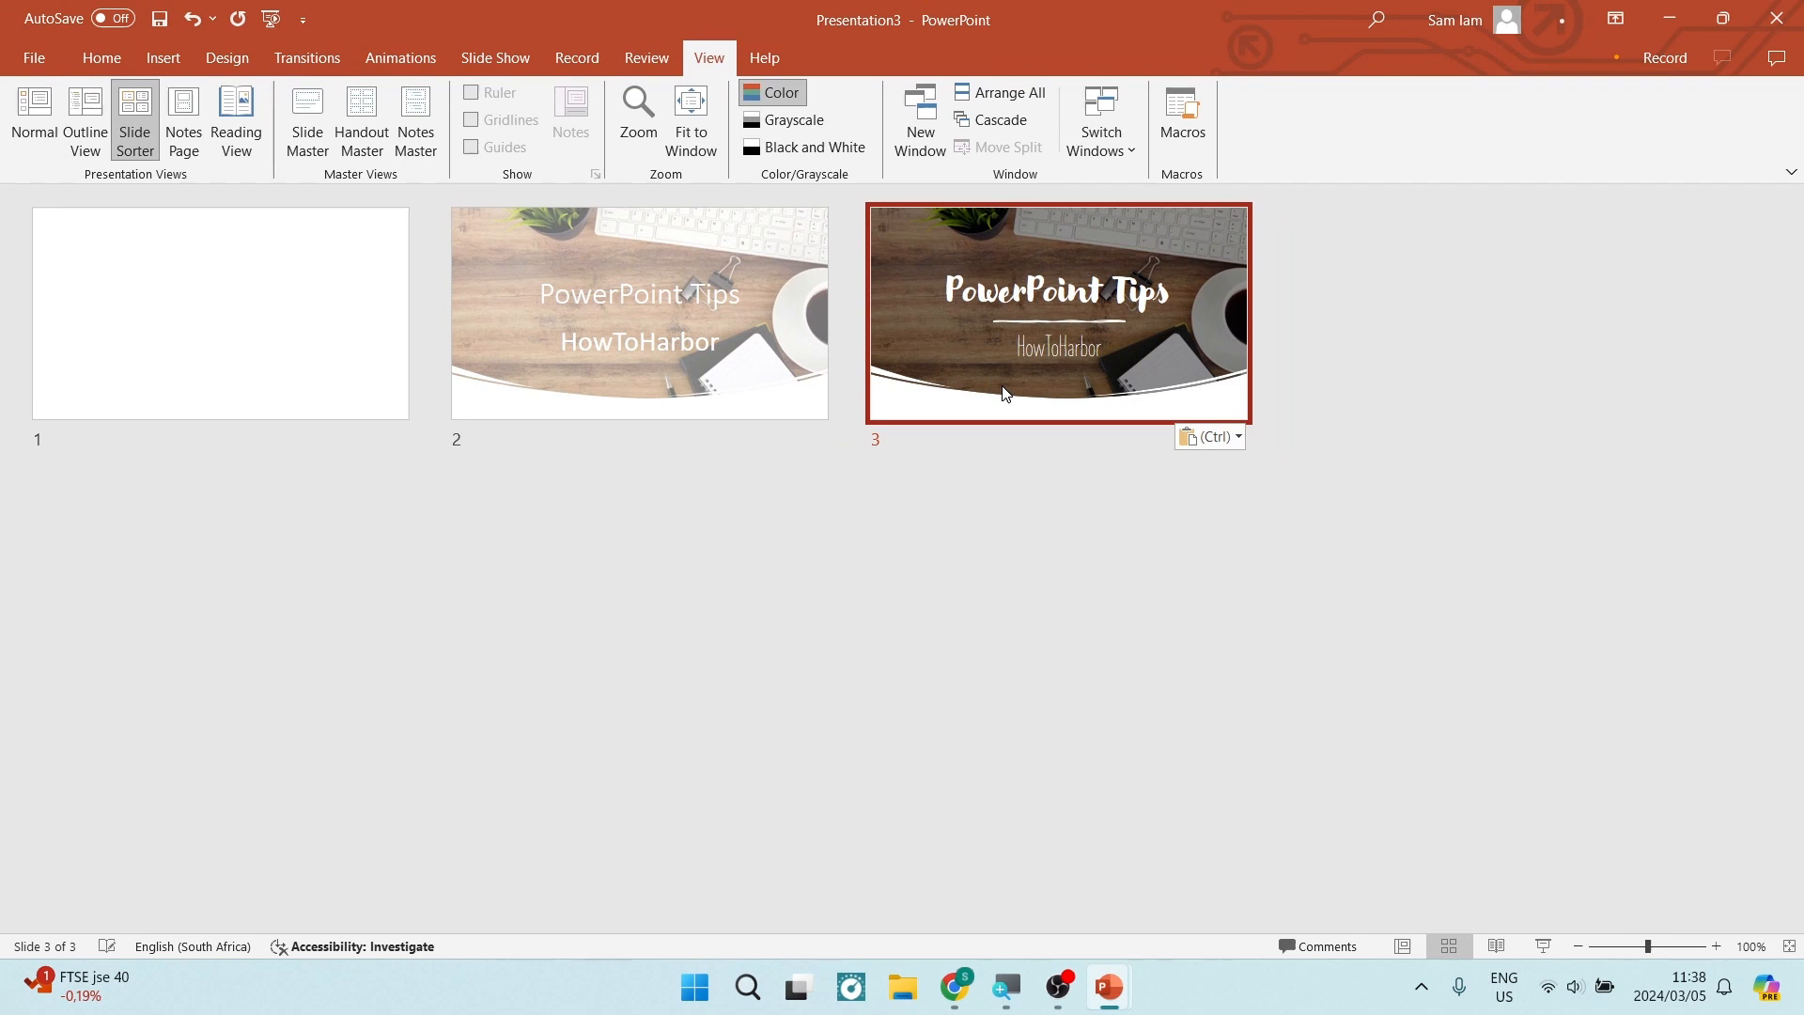
pyautogui.moveTo(981, 376)
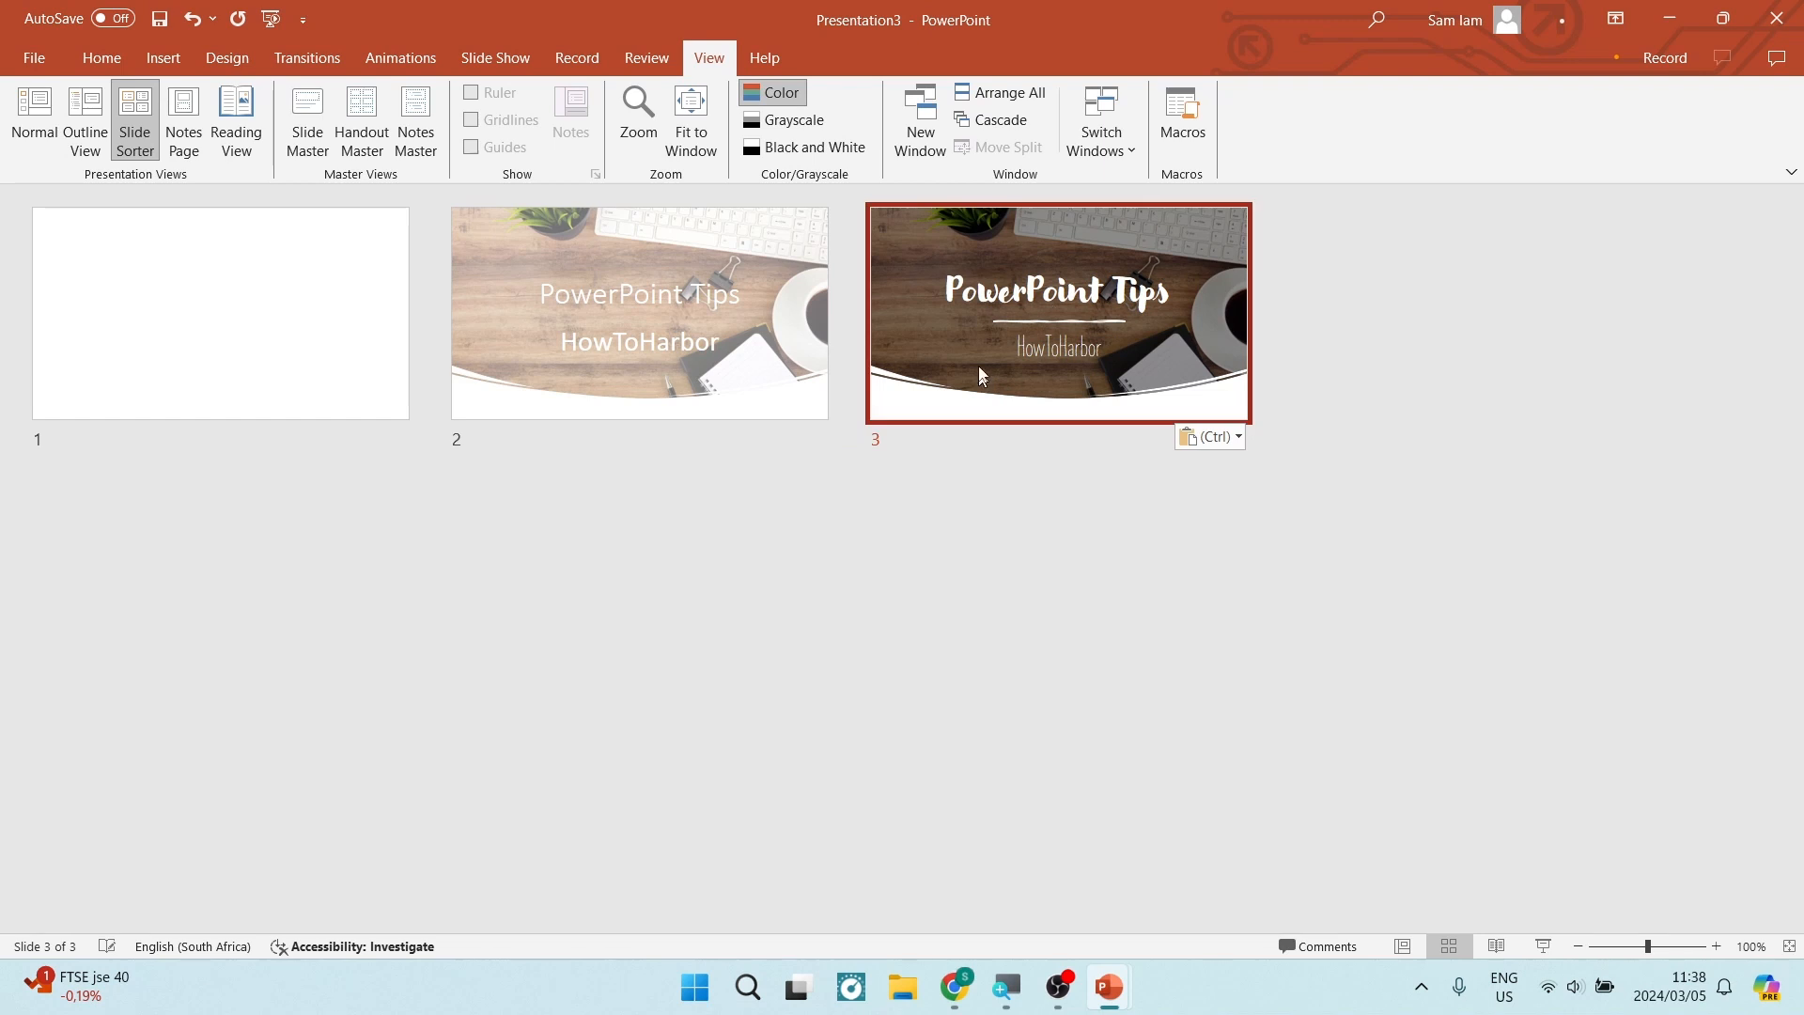
pyautogui.click(639, 313)
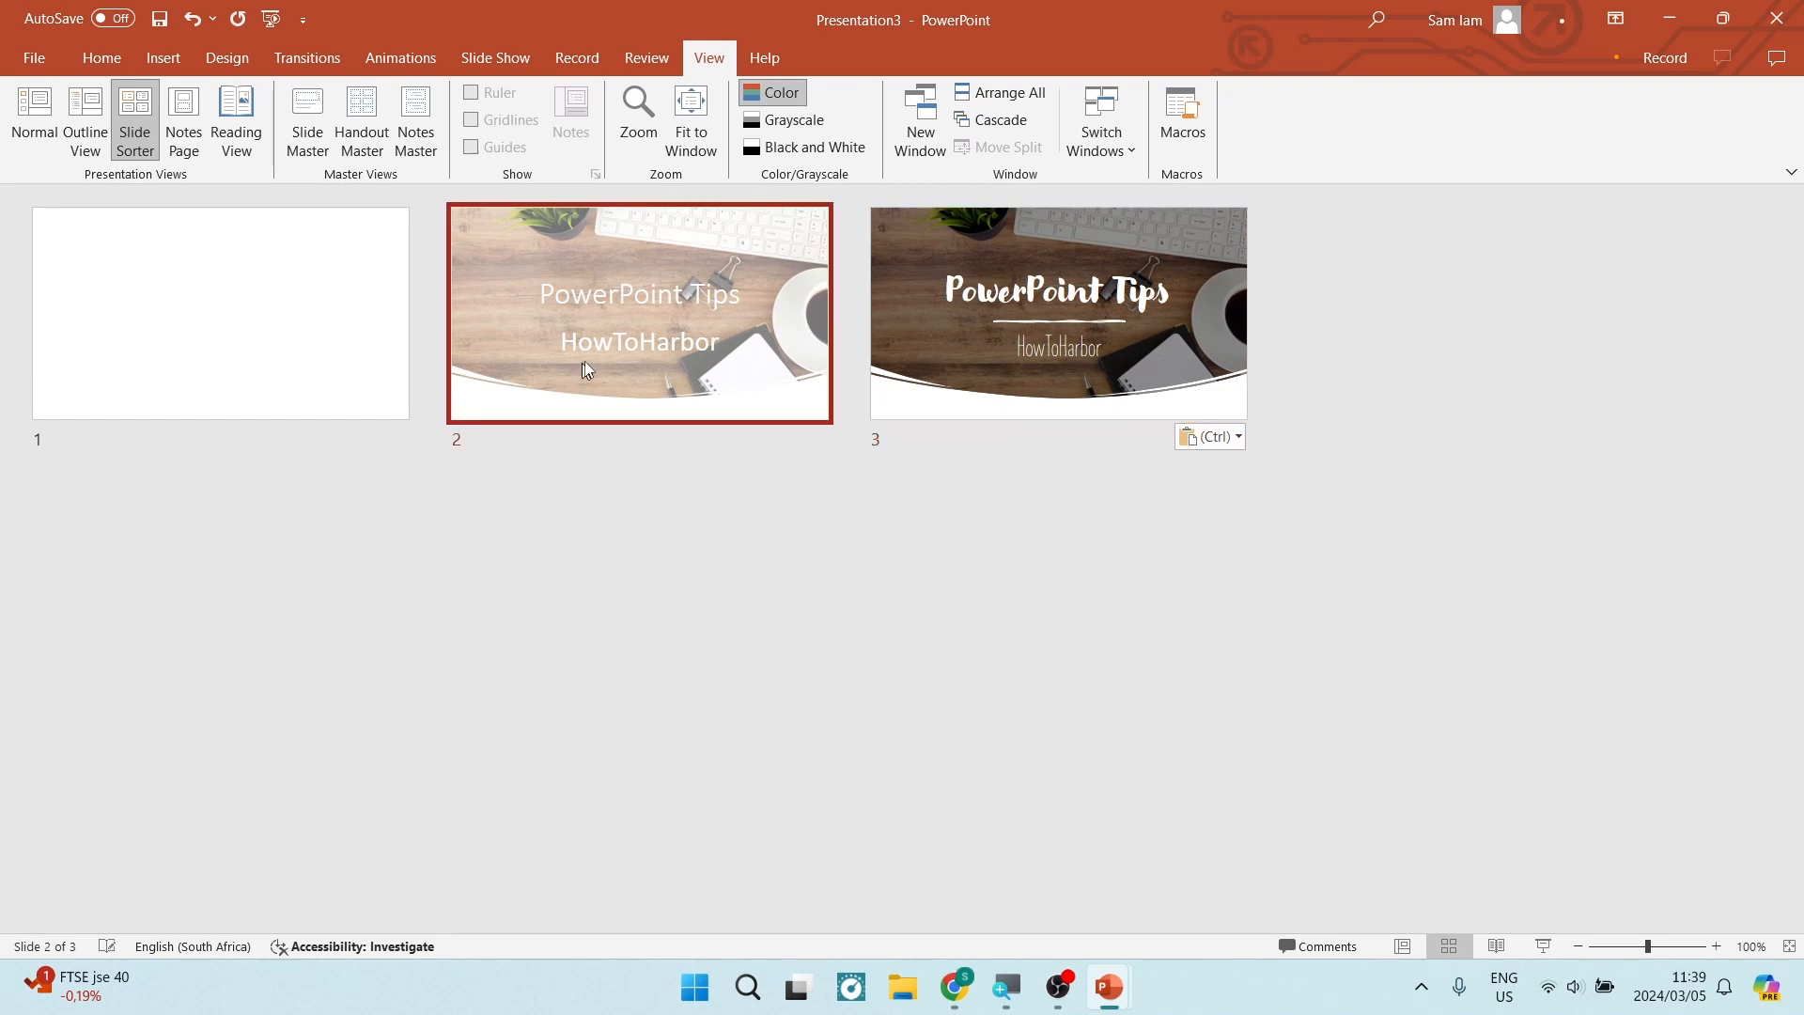
pyautogui.moveTo(590, 364)
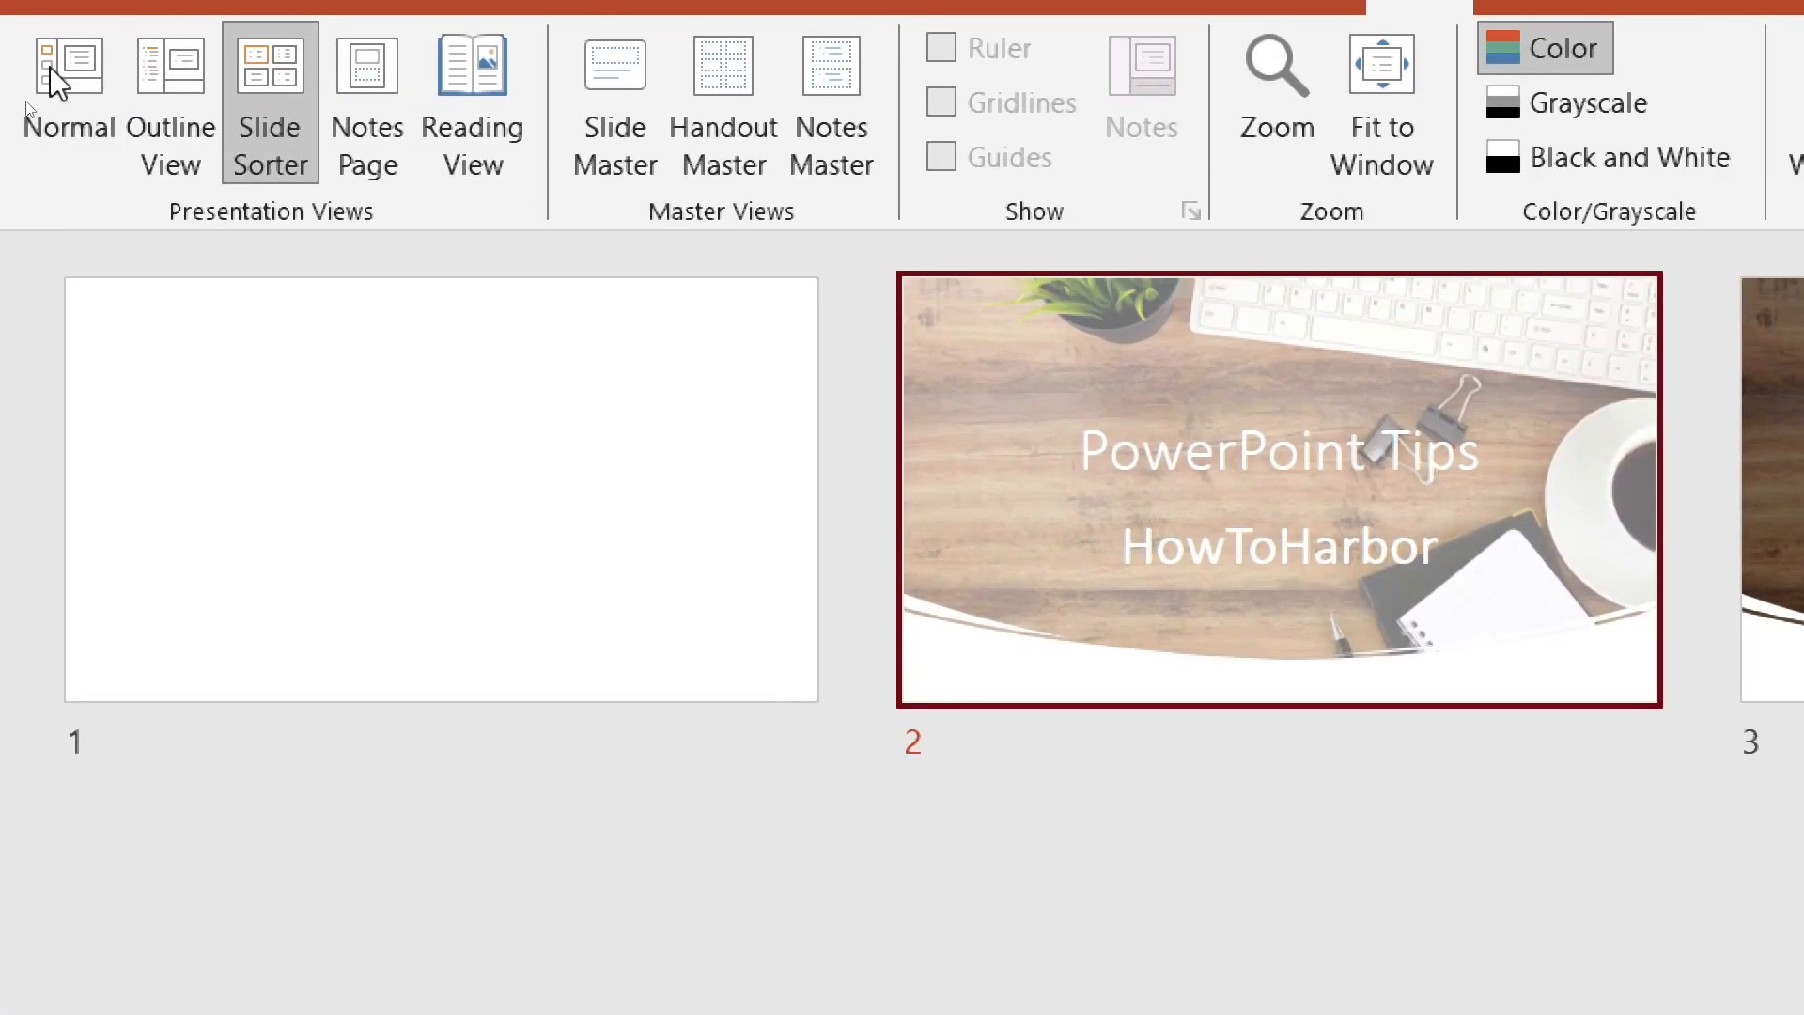
pyautogui.click(35, 115)
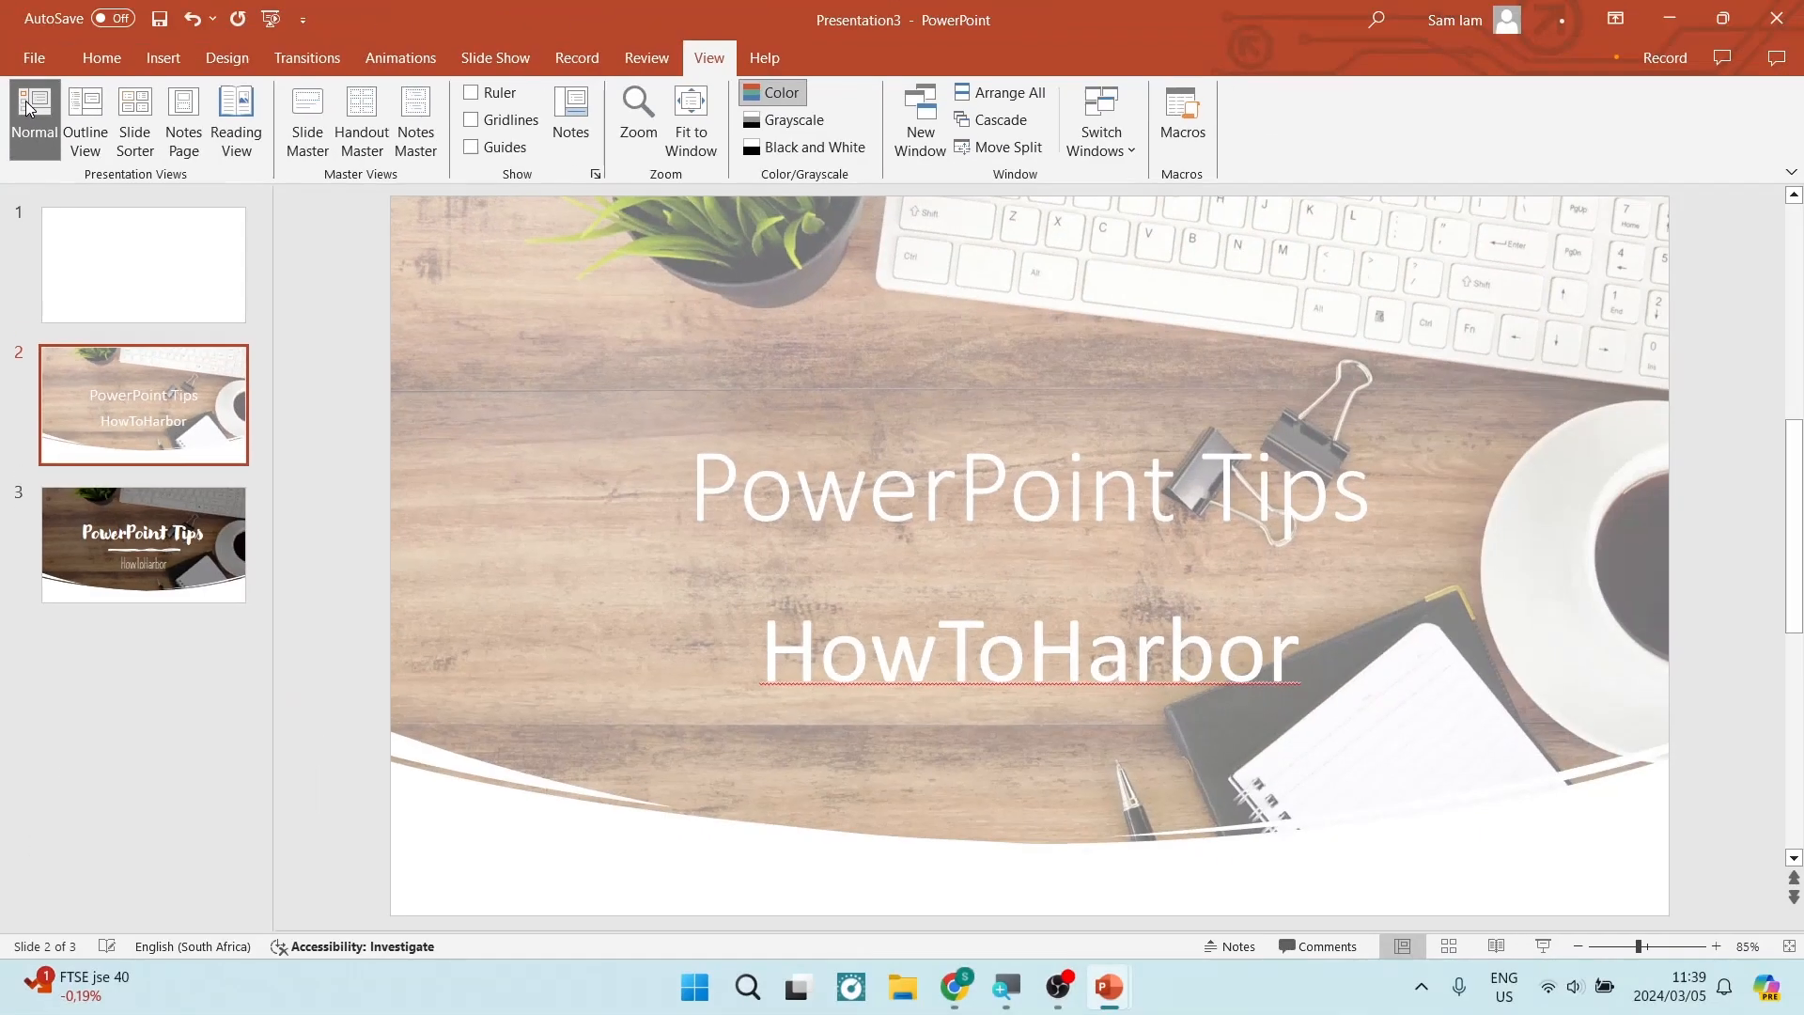
pyautogui.click(143, 265)
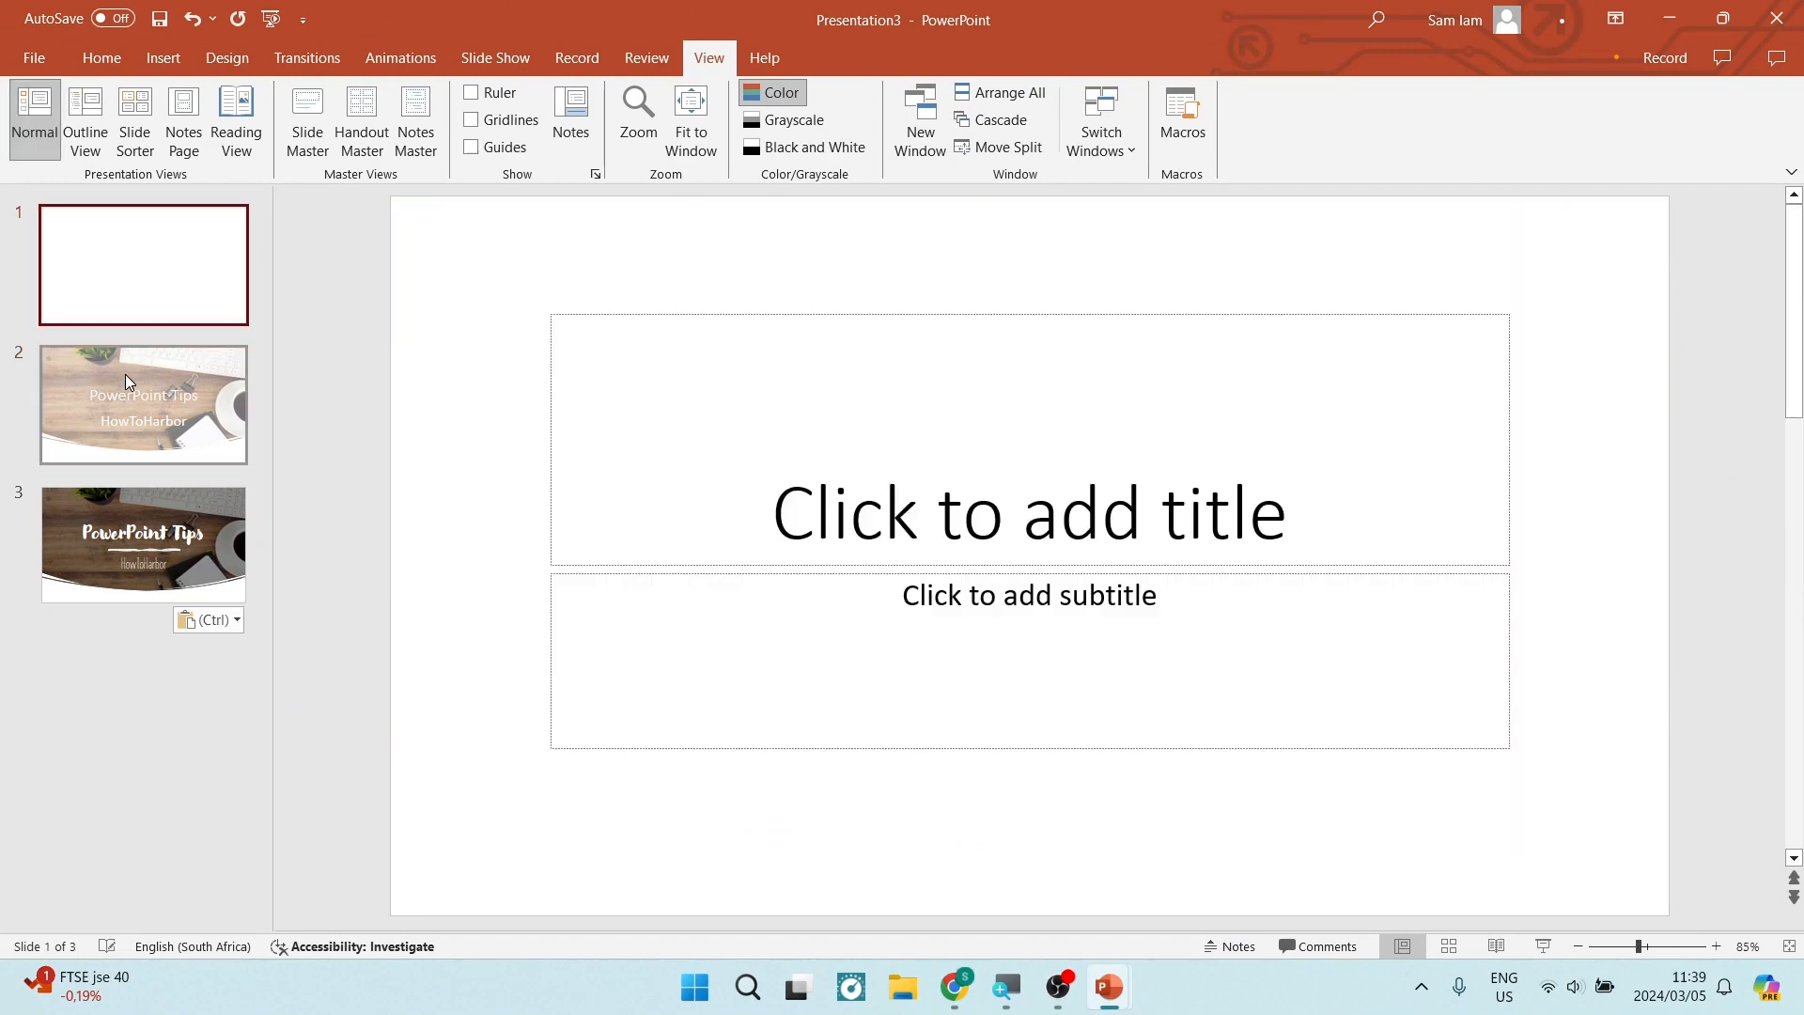